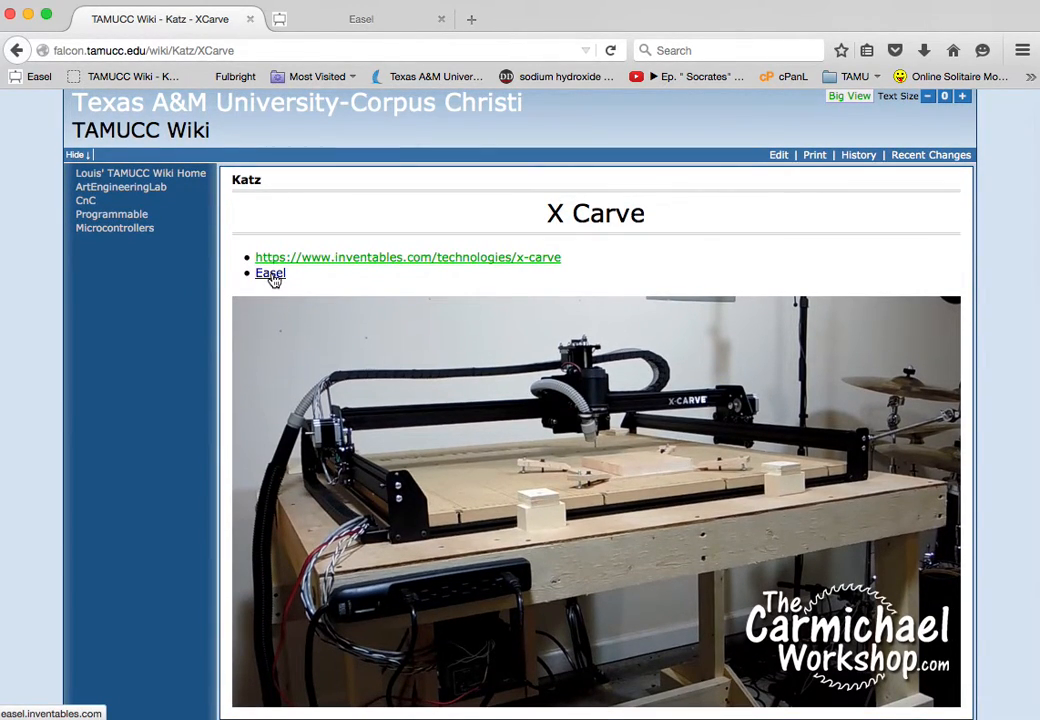
# Follow the Easel link on the X Carve wiki page to easel.inventables.com.
pyautogui.click(270, 272)
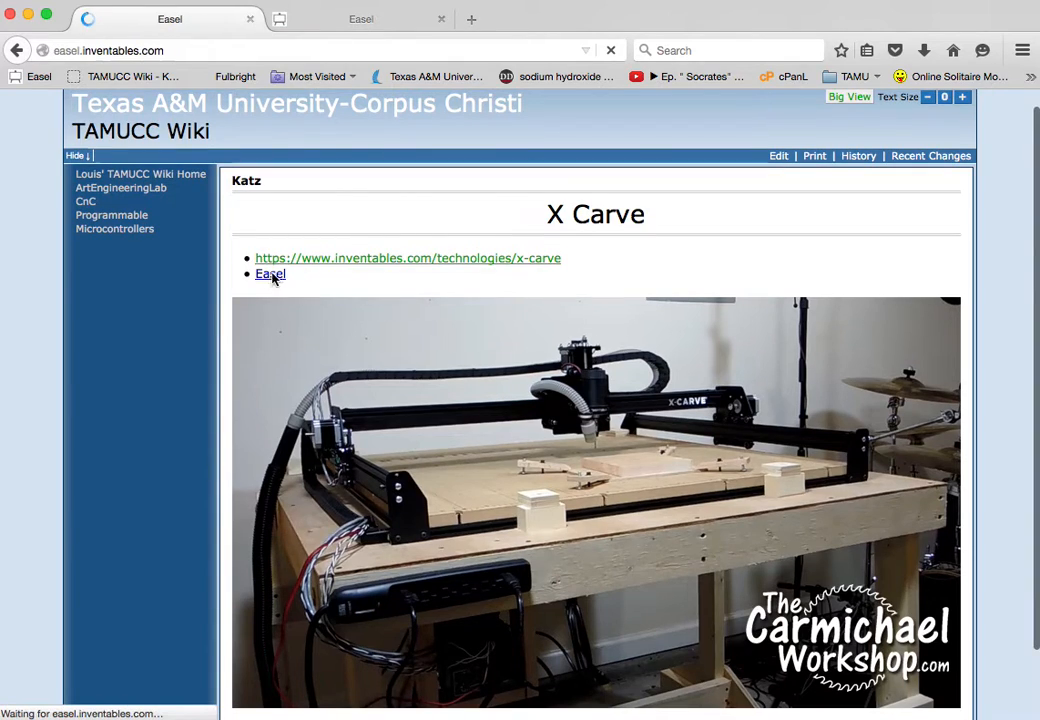
pyautogui.click(270, 274)
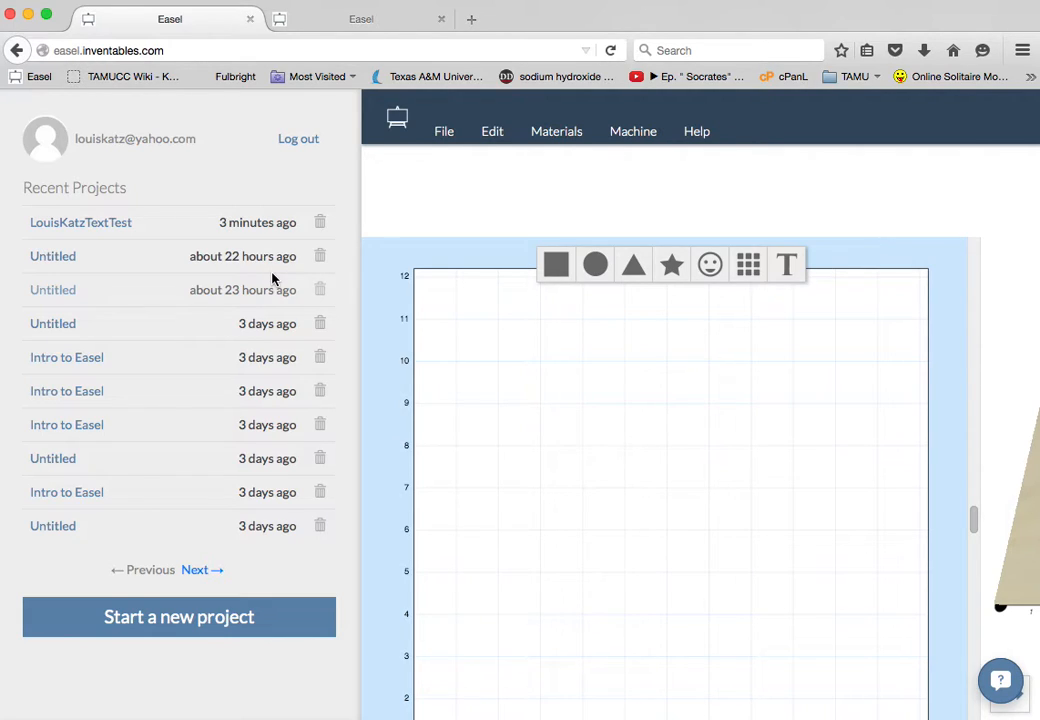
pyautogui.moveTo(230, 100)
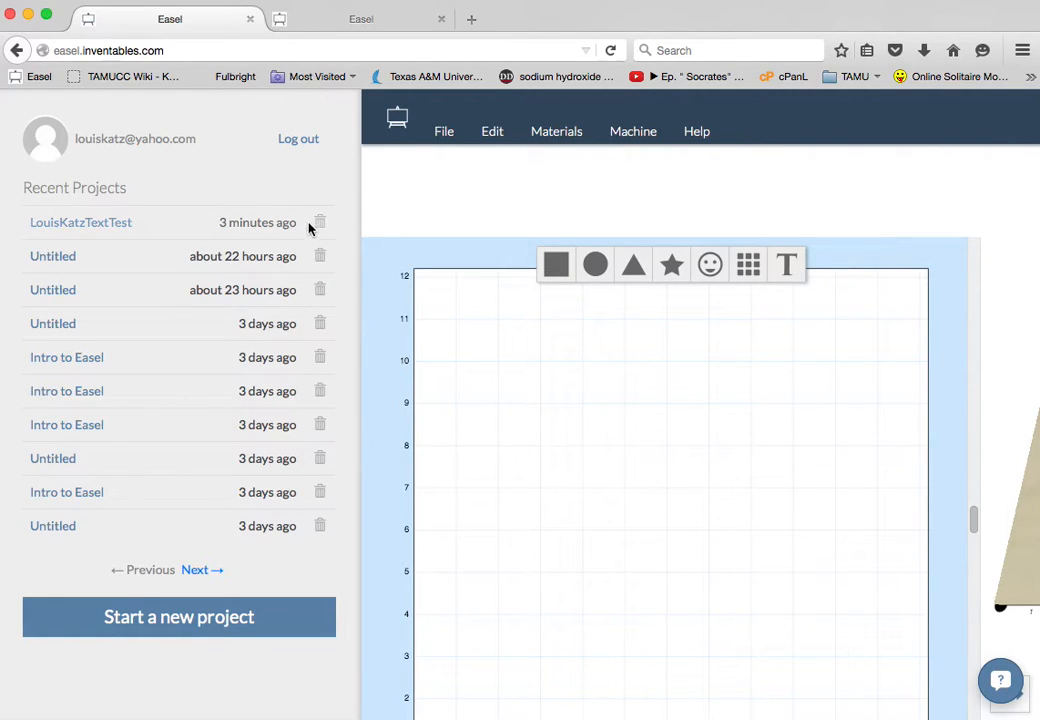
# Delete LouisKatzTextTest and the top Untitled projects from the recent list, confirming each with OK.
pyautogui.click(320, 222)
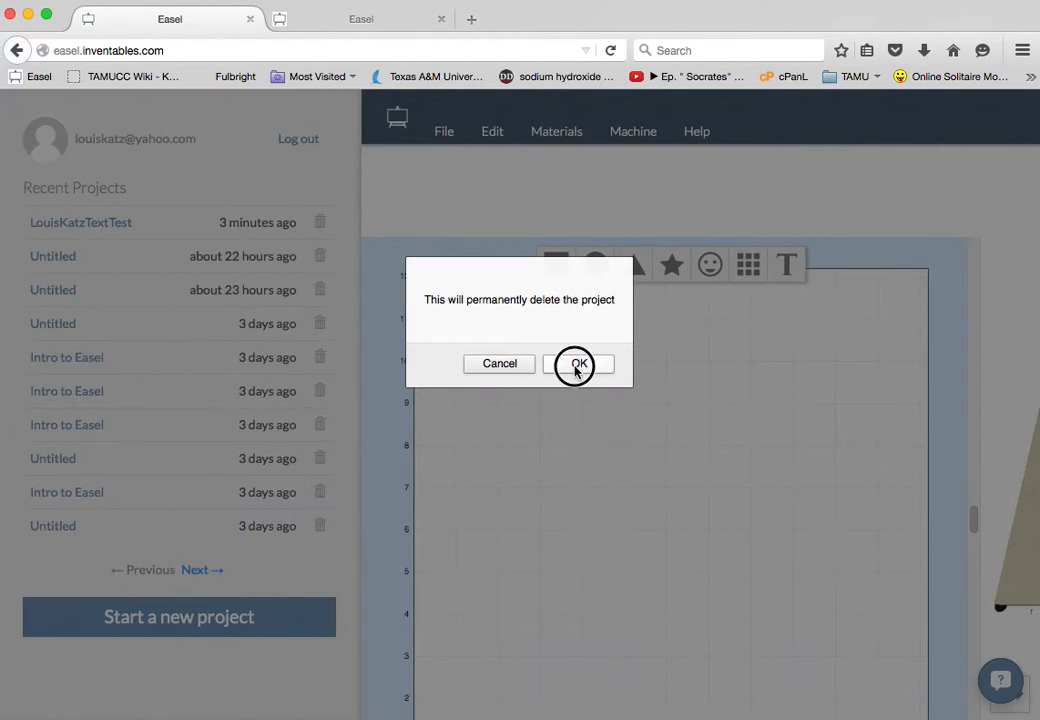
pyautogui.click(578, 364)
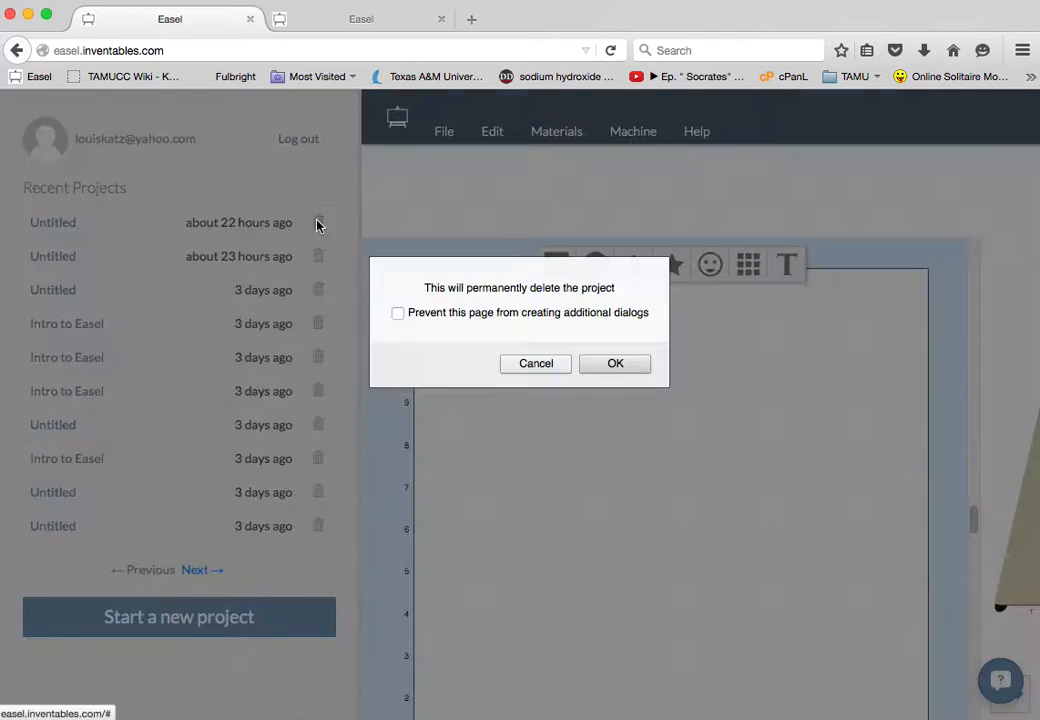
pyautogui.click(616, 364)
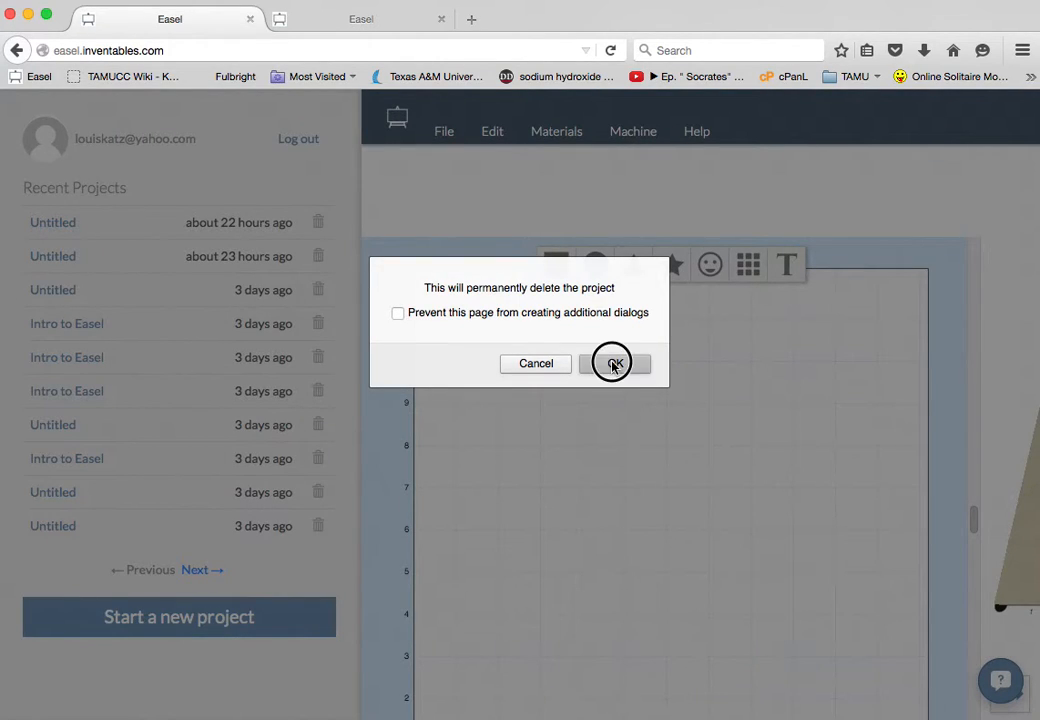
pyautogui.click(616, 364)
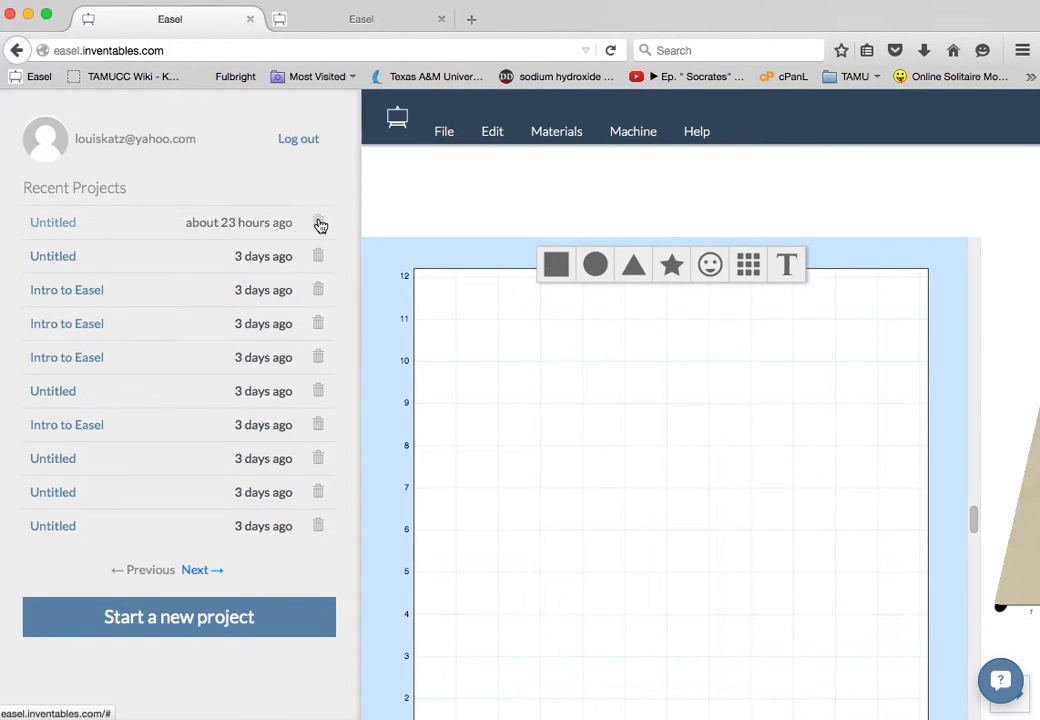
pyautogui.click(320, 222)
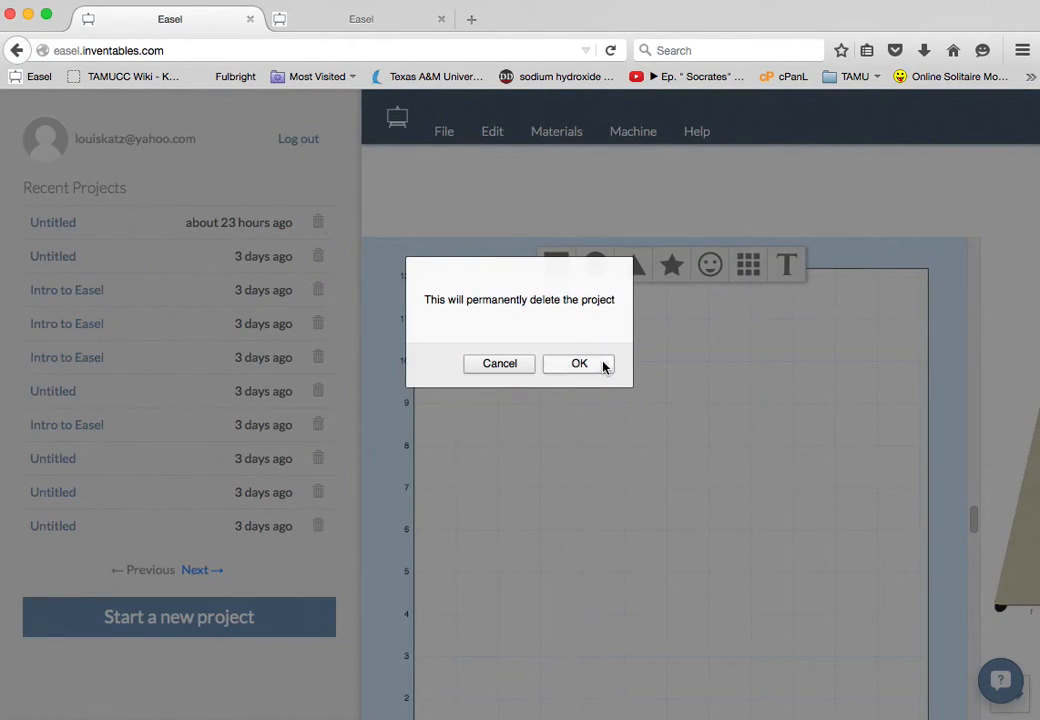
pyautogui.click(580, 364)
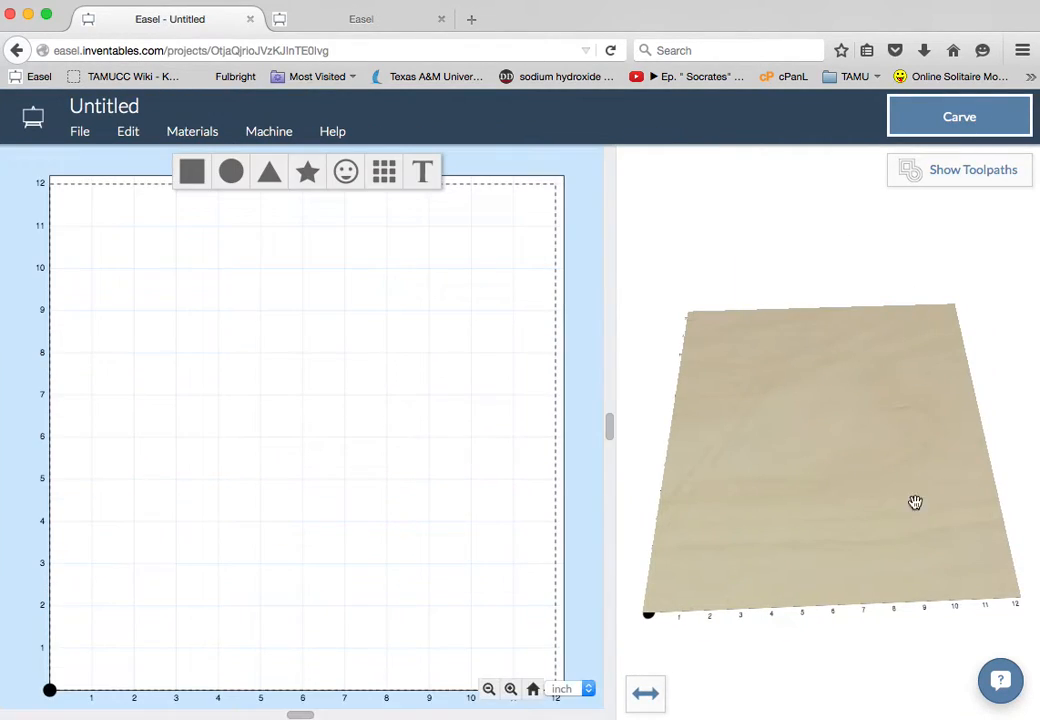
pyautogui.moveTo(192, 82)
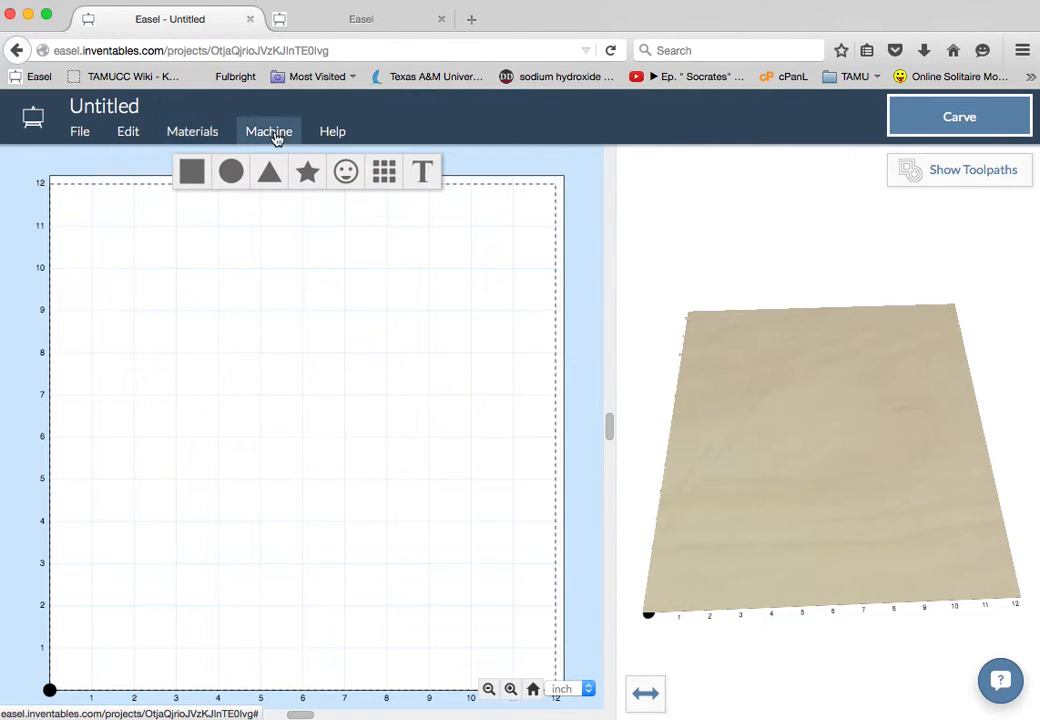
# Review the X-Carve machine settings (bit size, work area) and go to Set up your machine.
pyautogui.click(268, 132)
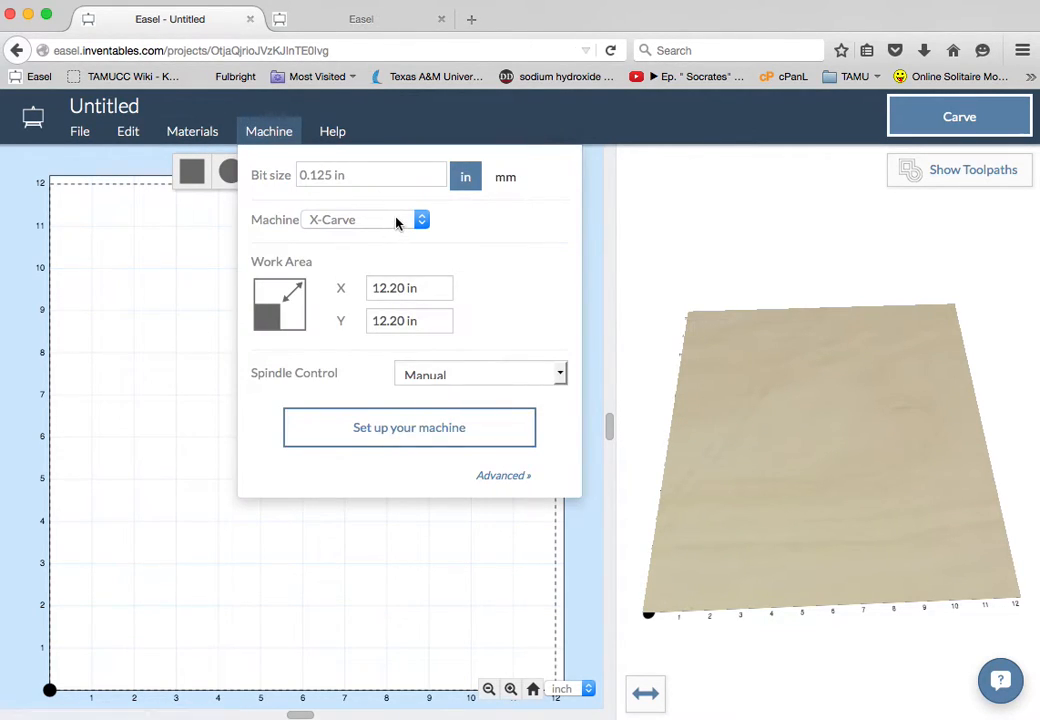
pyautogui.click(370, 176)
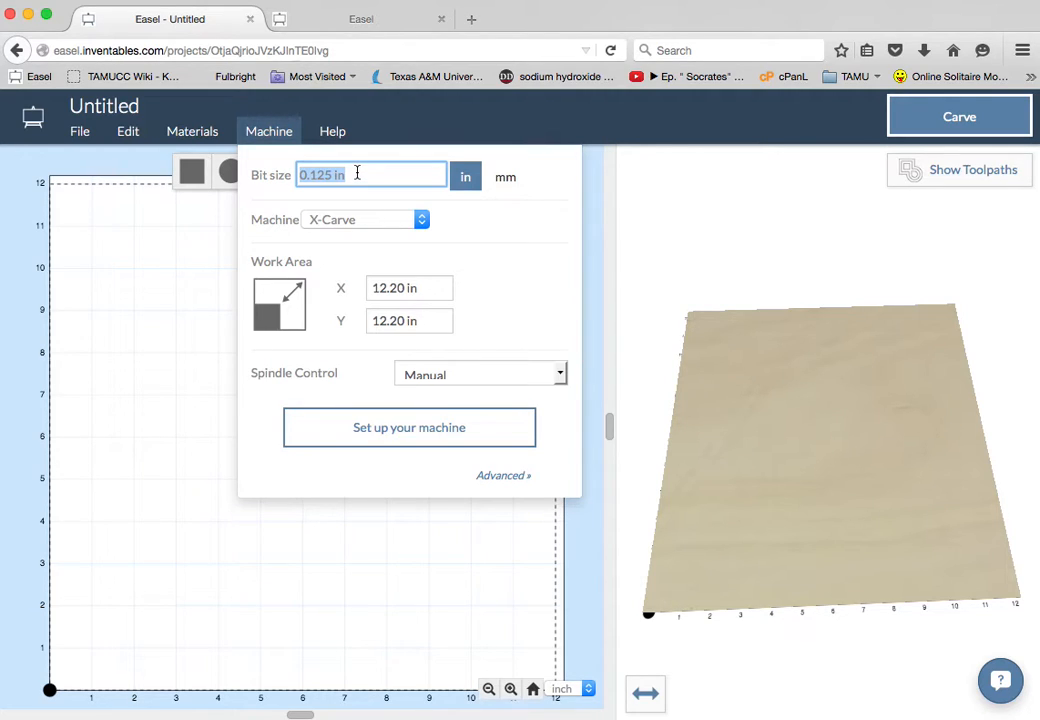
pyautogui.moveTo(288, 314)
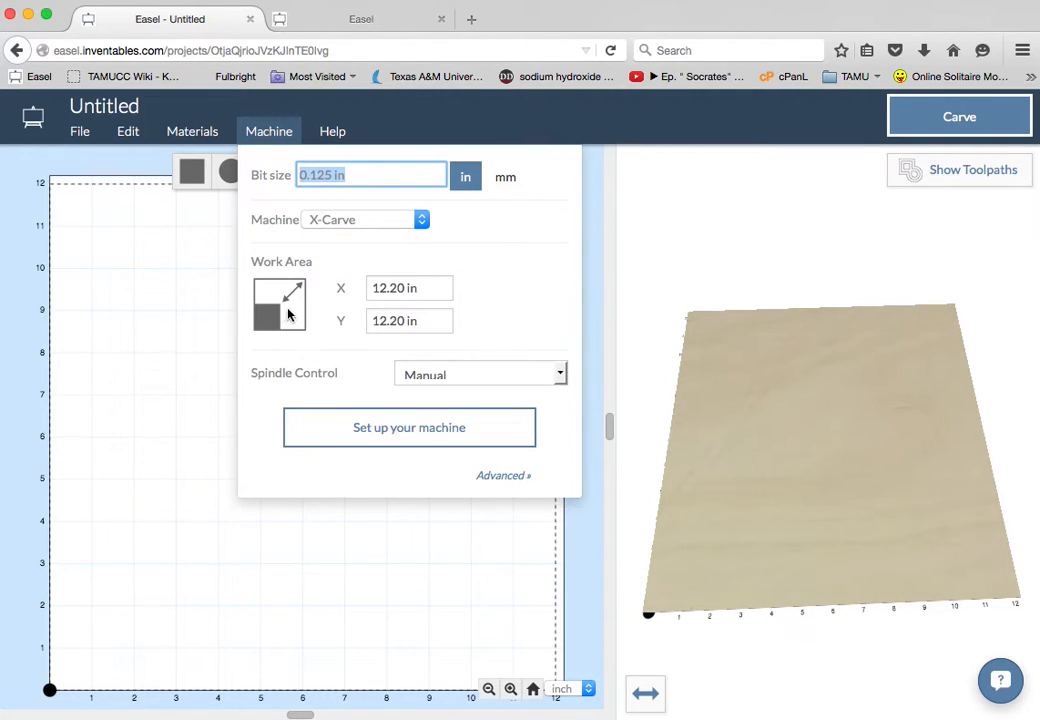
pyautogui.moveTo(282, 316)
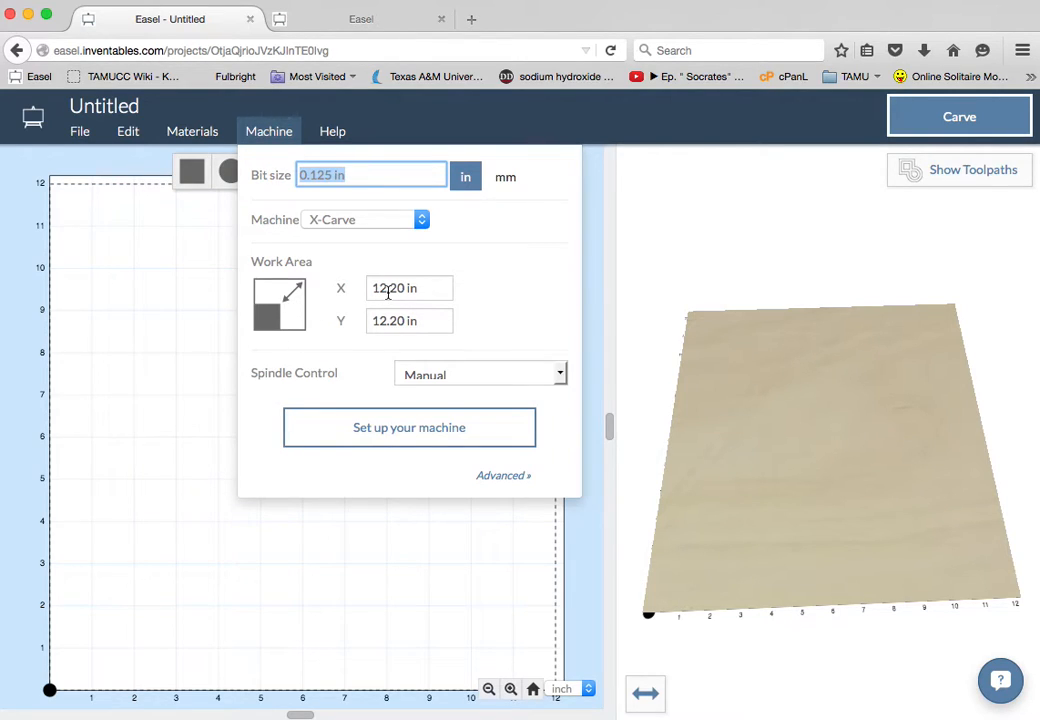
pyautogui.moveTo(550, 378)
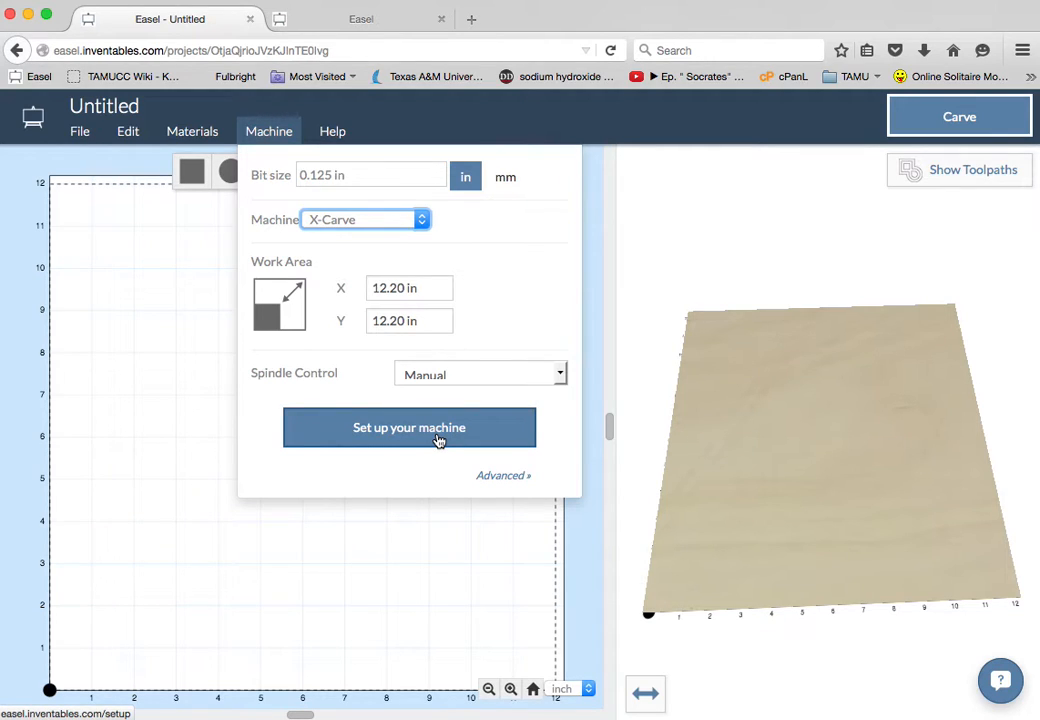
pyautogui.click(408, 428)
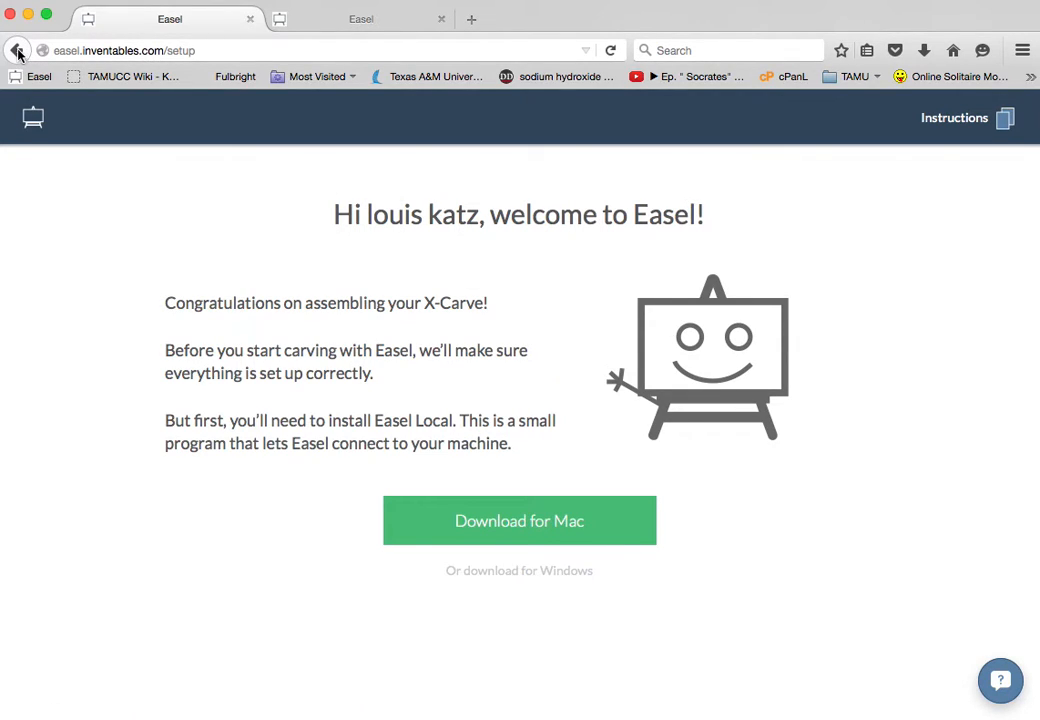
pyautogui.moveTo(16, 50)
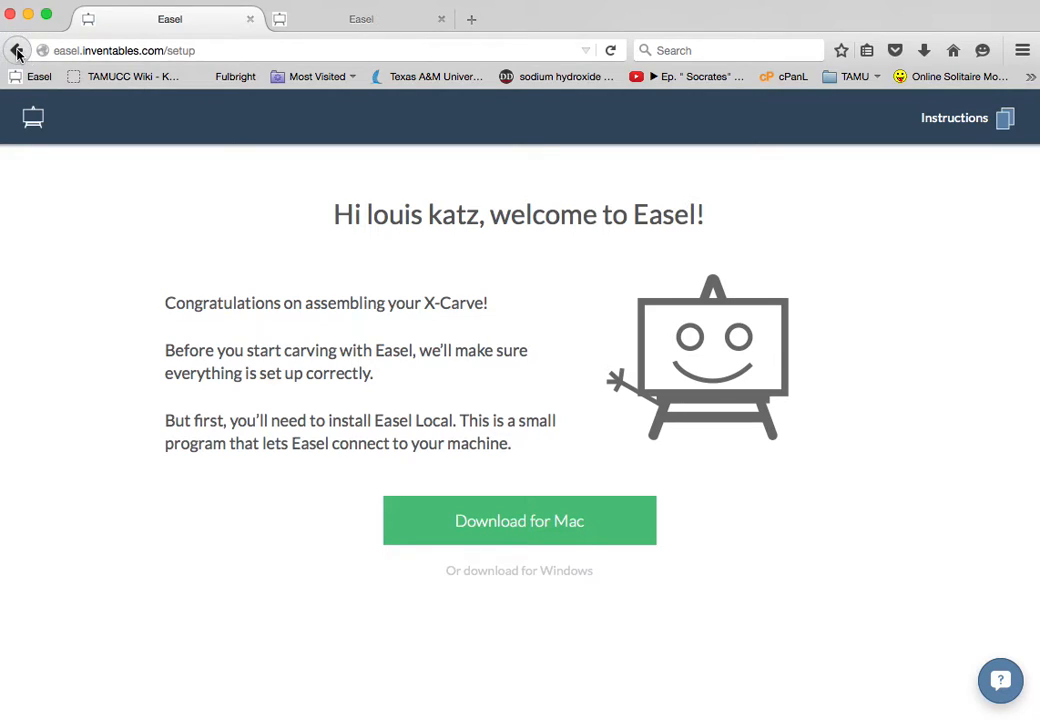
# Go back from the setup welcome page to the Untitled project.
pyautogui.click(16, 50)
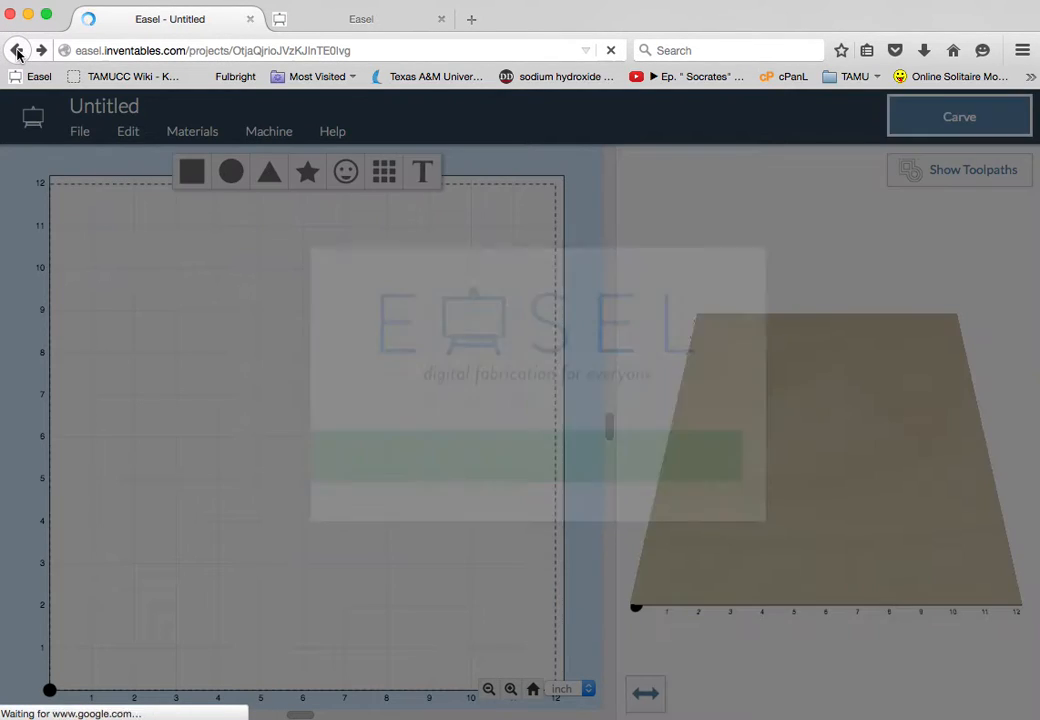
# Switch the project material to Bubinga in the material settings.
pyautogui.click(268, 132)
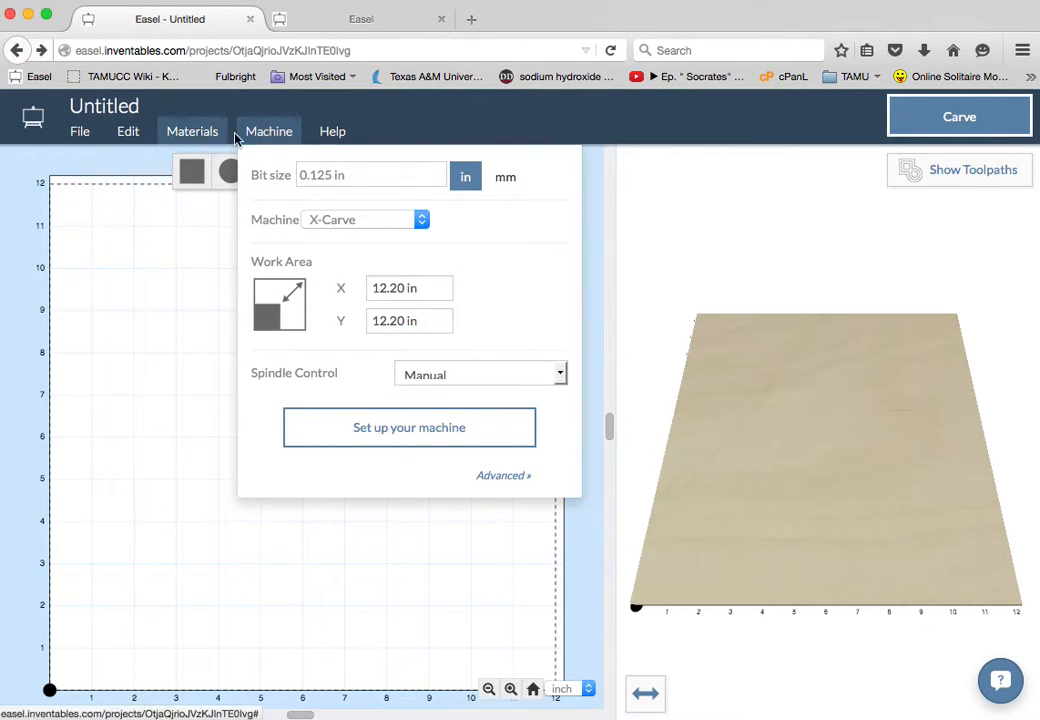
pyautogui.click(192, 132)
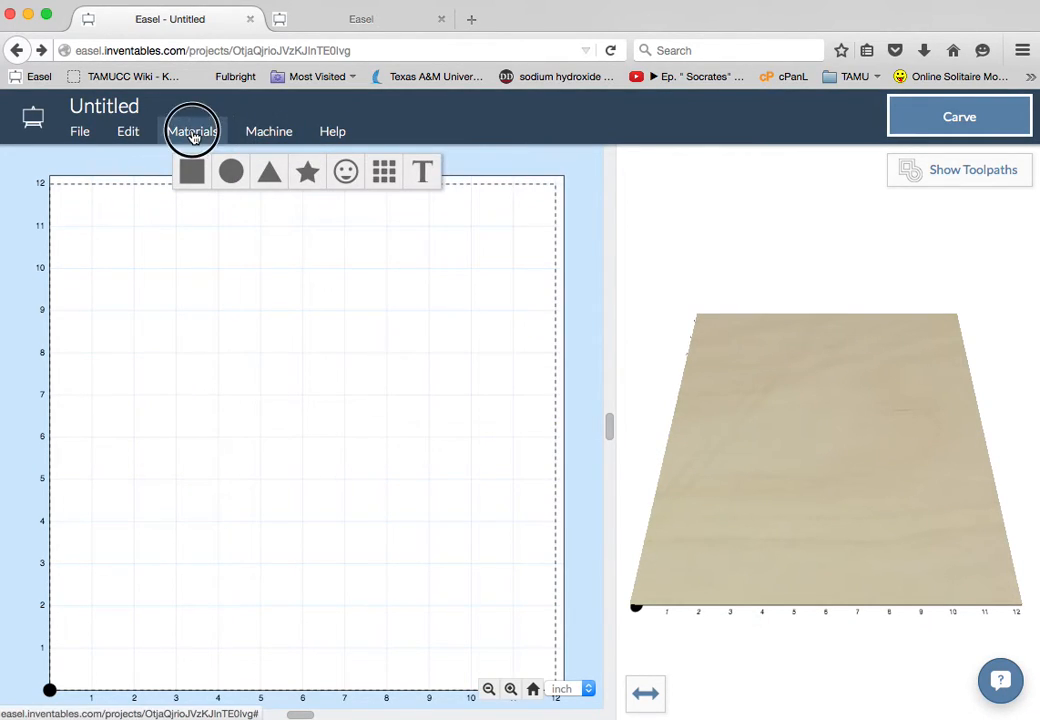
pyautogui.click(192, 132)
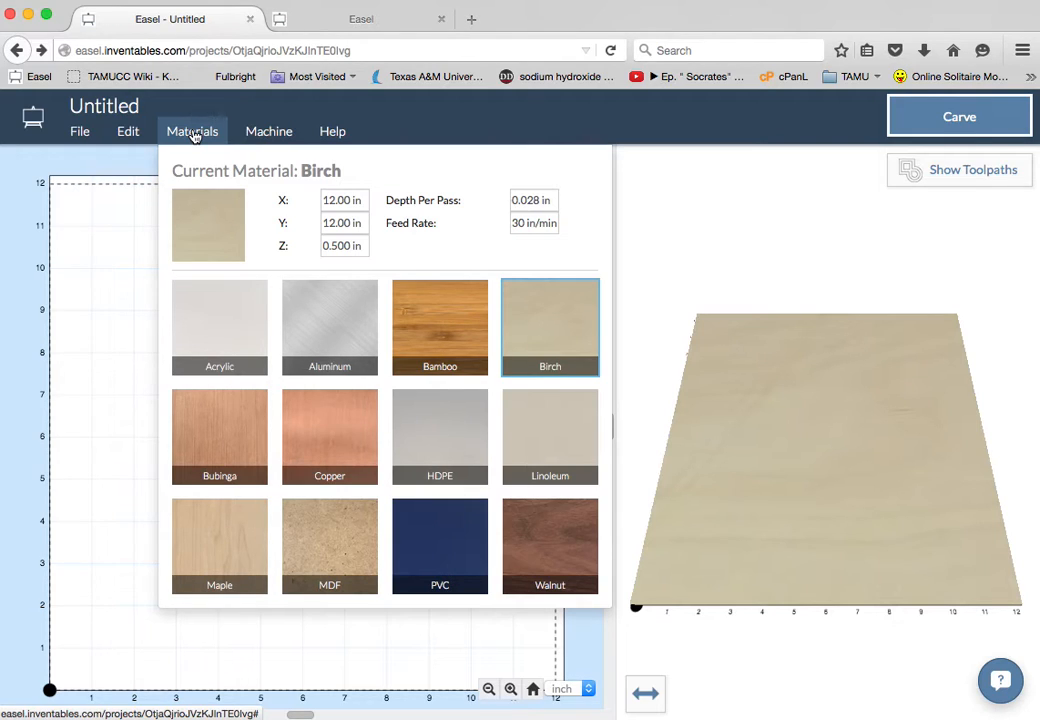
pyautogui.moveTo(564, 318)
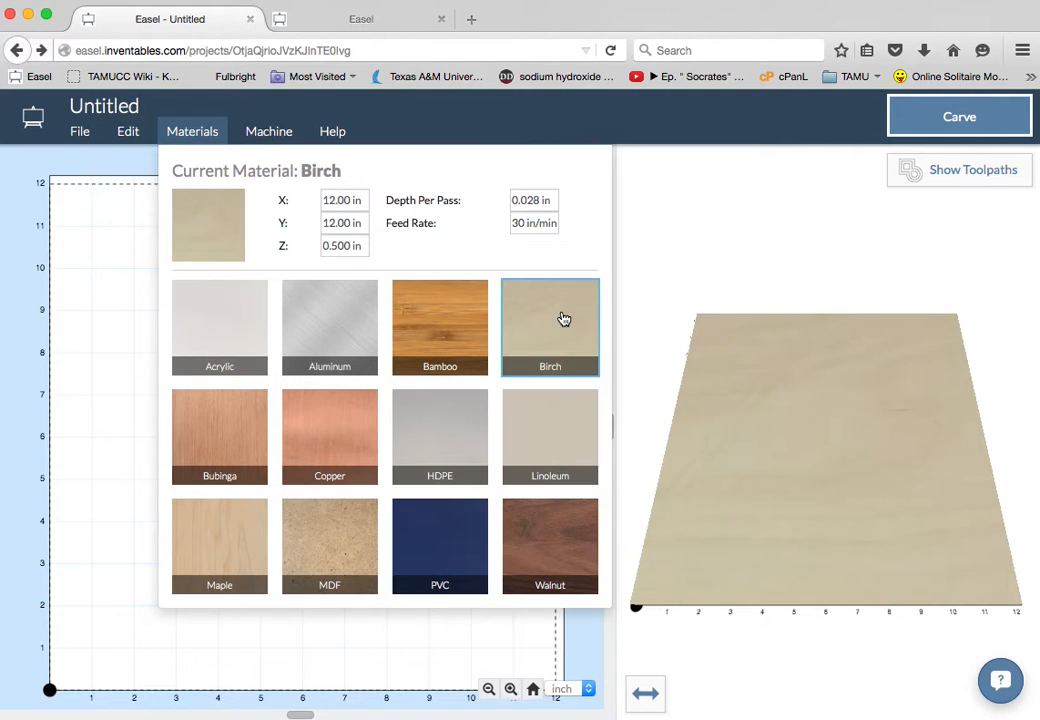
pyautogui.moveTo(230, 486)
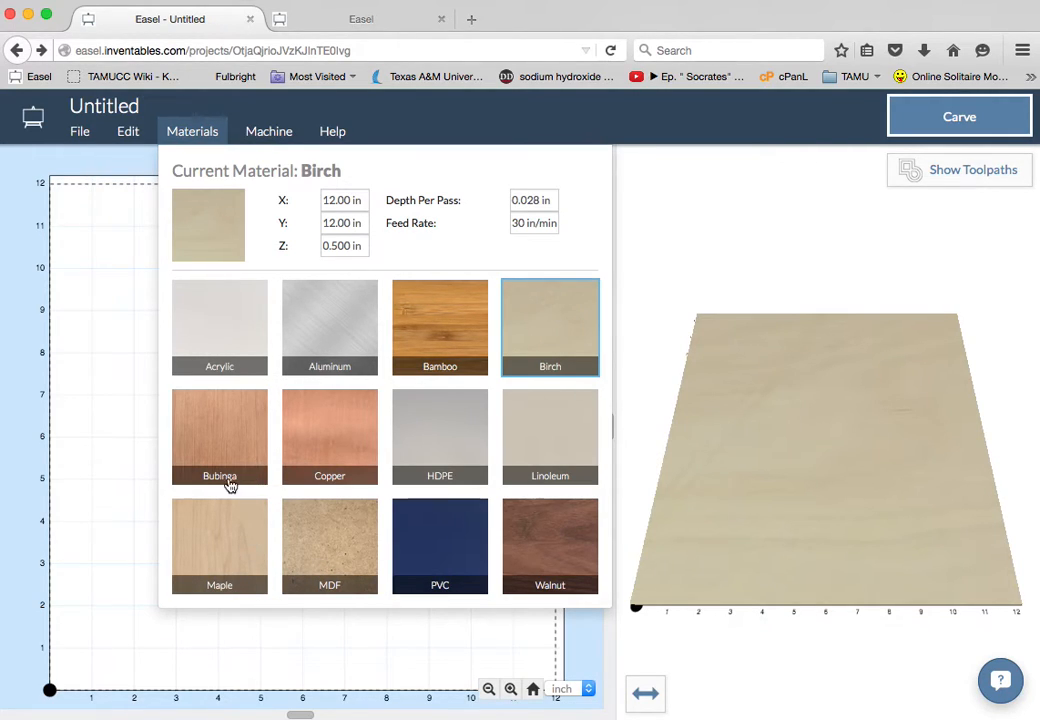
pyautogui.moveTo(230, 452)
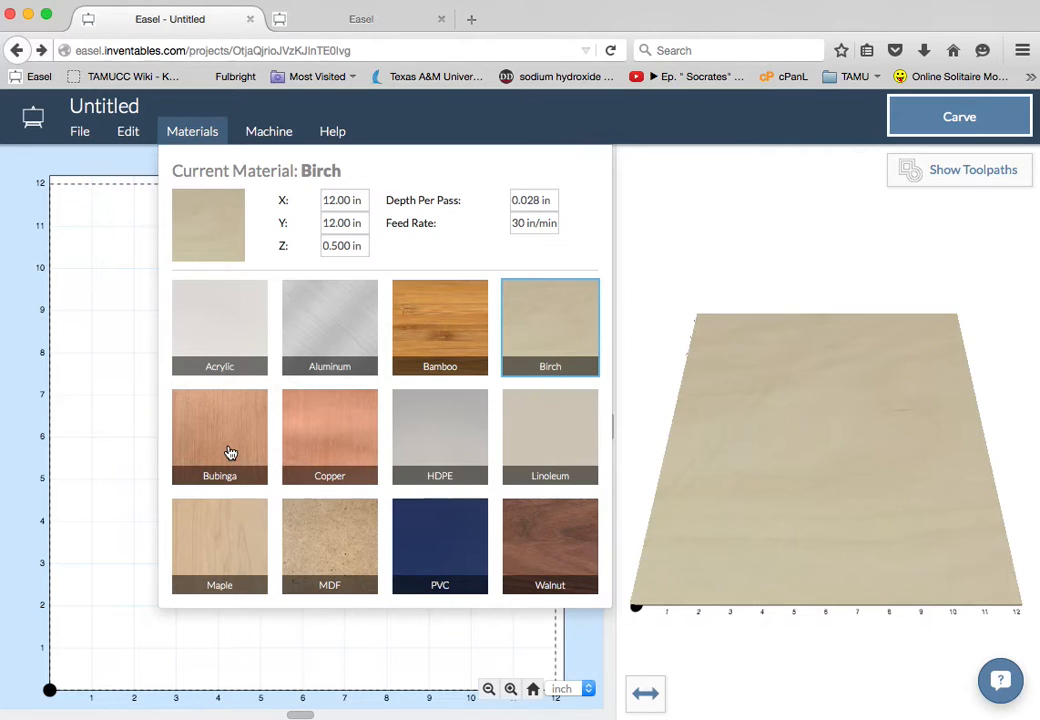
pyautogui.click(220, 436)
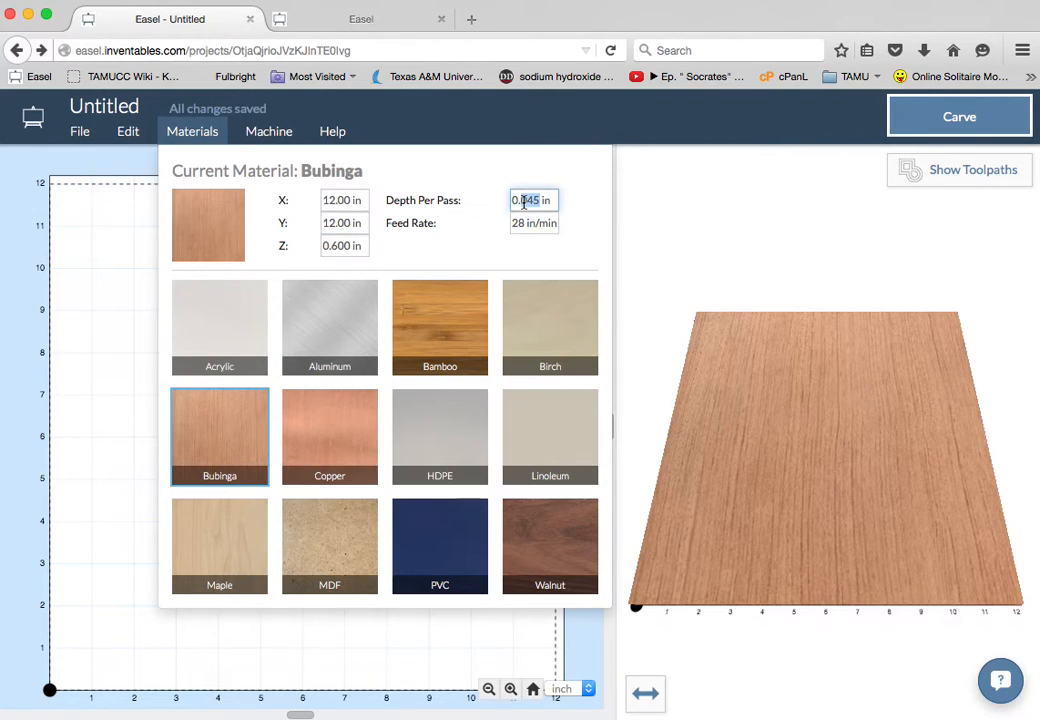
# Set the cut settings to 0.25 in depth per pass and 30 in/min feed rate.
pyautogui.write('0.25')
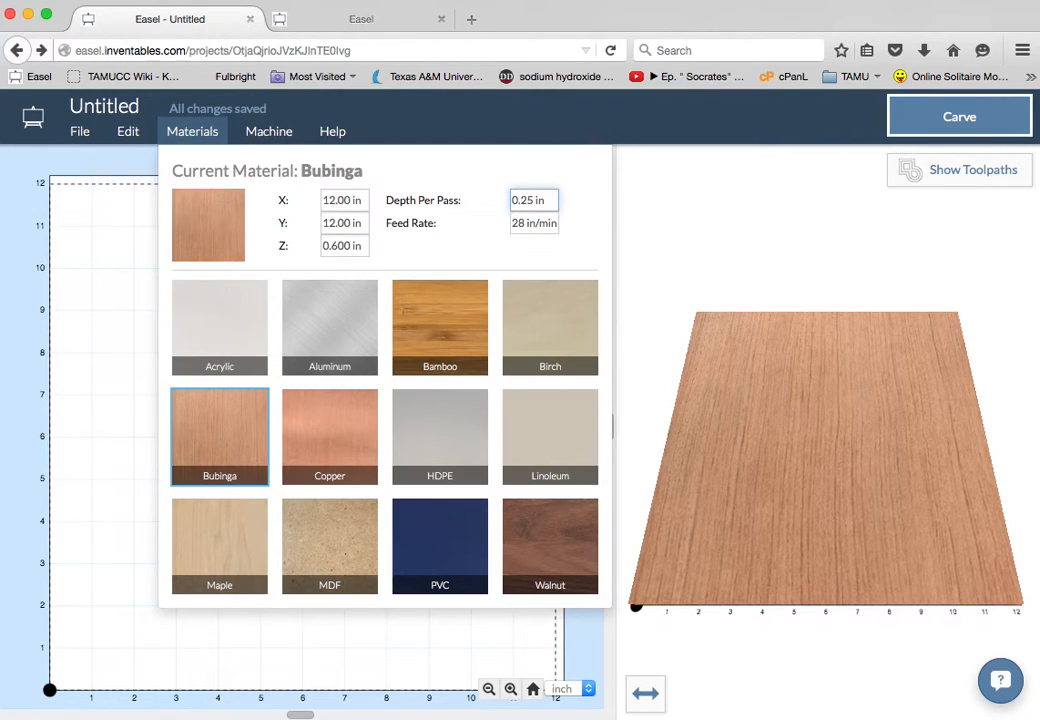
pyautogui.click(532, 222)
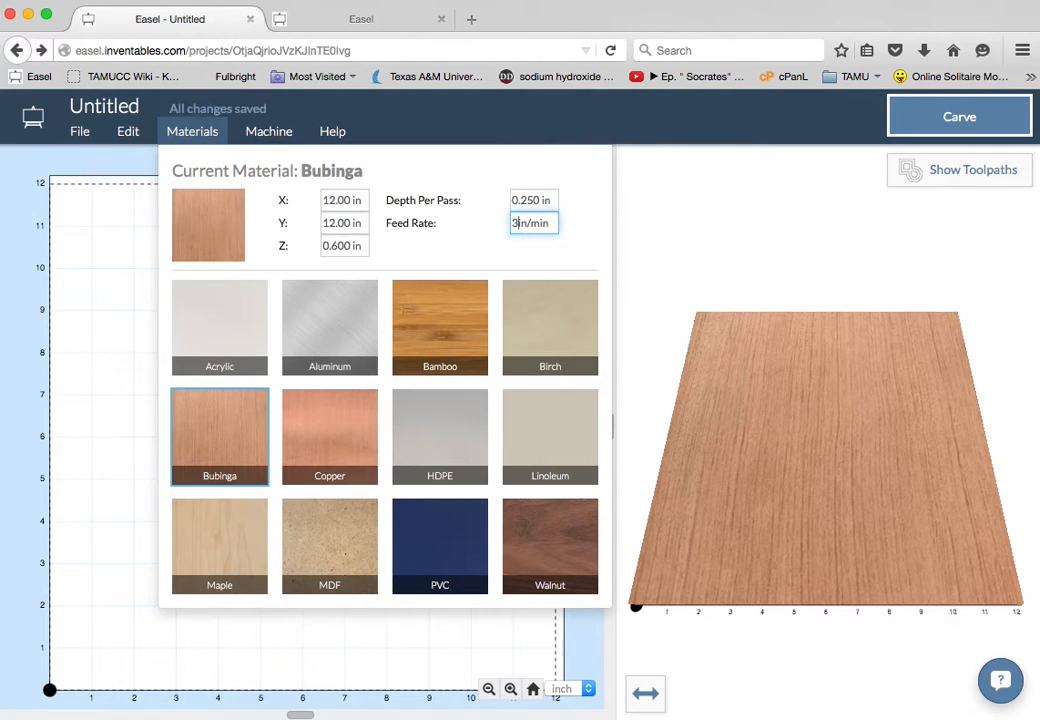
pyautogui.write('30')
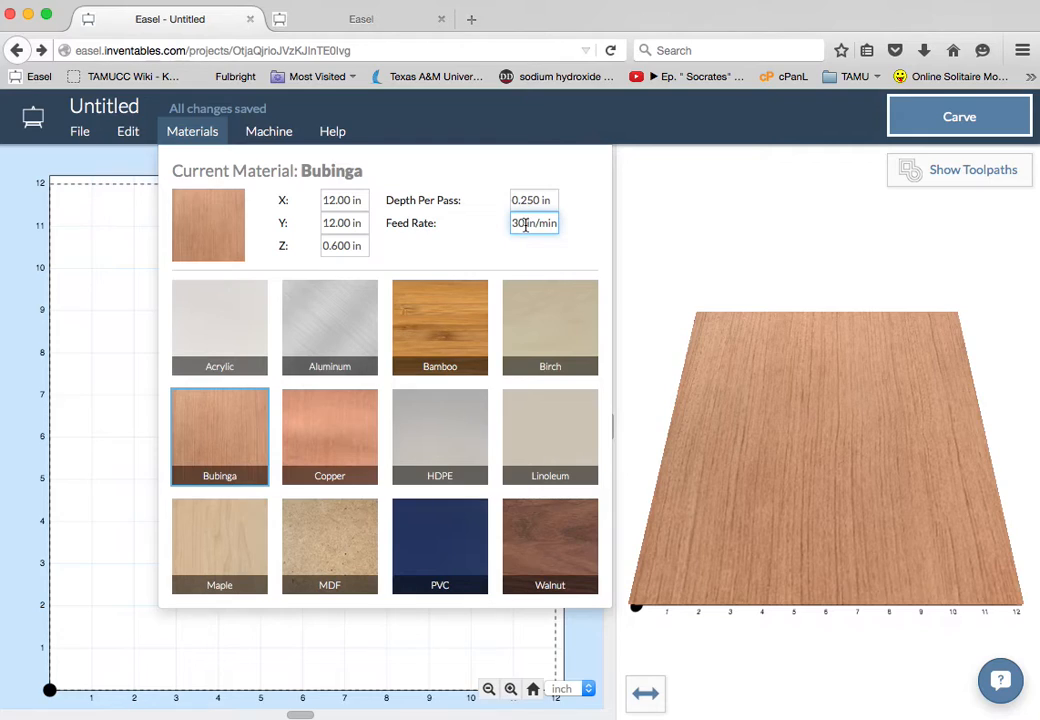
pyautogui.click(532, 200)
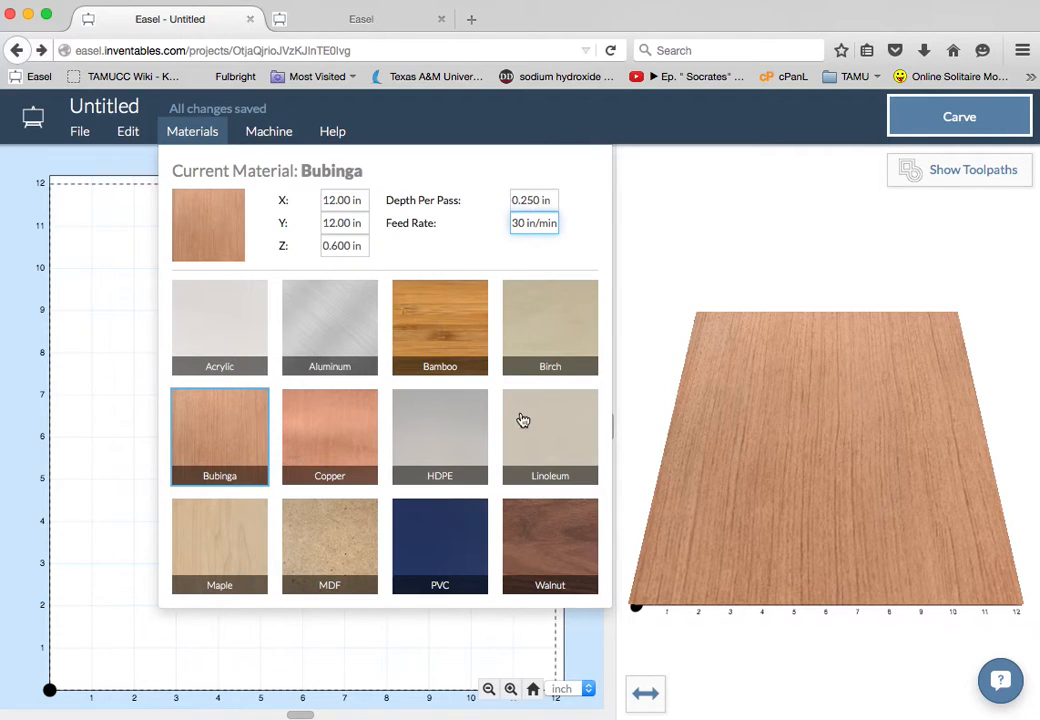
pyautogui.moveTo(108, 330)
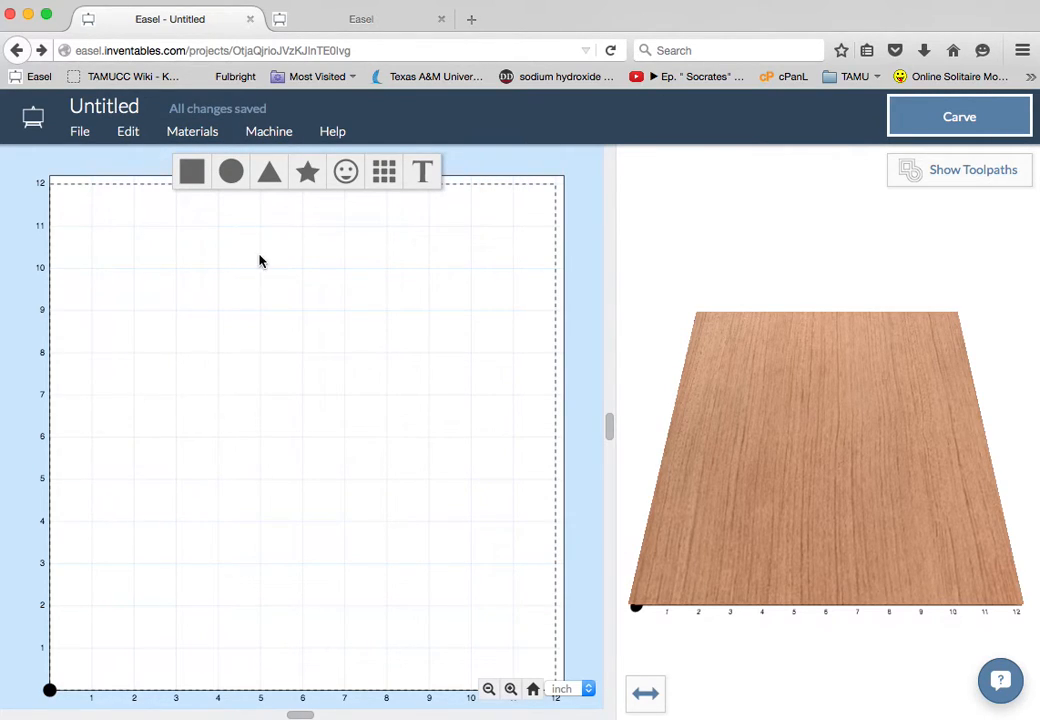
# Add a Bemio-font text object reading TAMUCC and place it near the bottom of the workpiece.
pyautogui.click(420, 172)
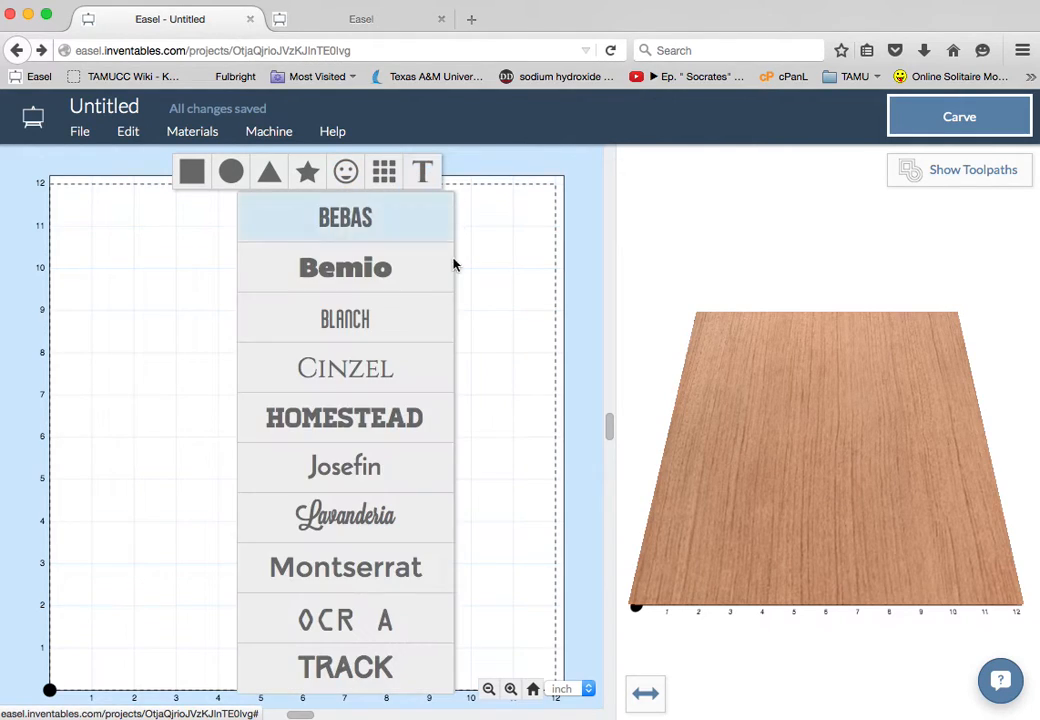
pyautogui.click(344, 268)
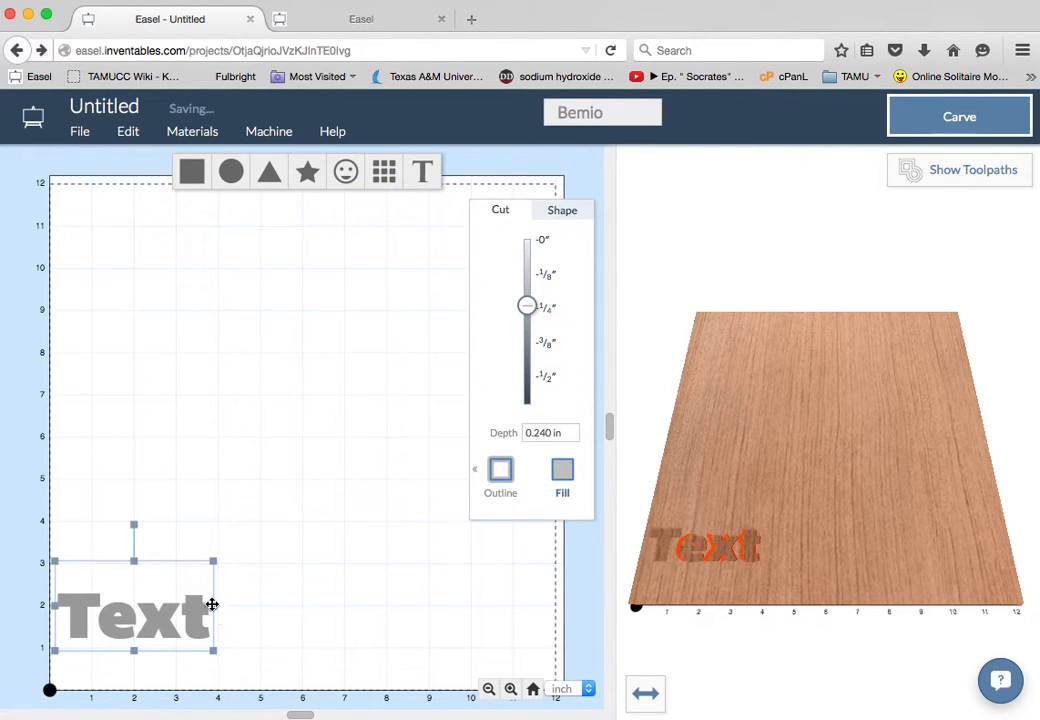
pyautogui.moveTo(212, 604); pyautogui.dragTo(268, 608)
pyautogui.write('TAMUC')
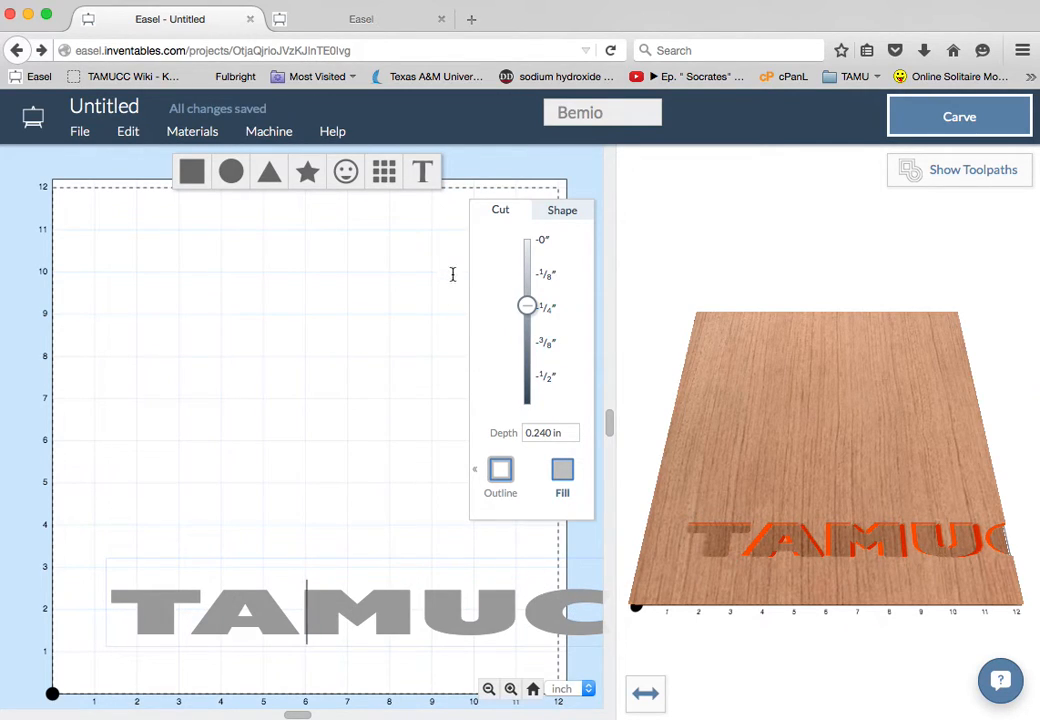
pyautogui.moveTo(378, 558)
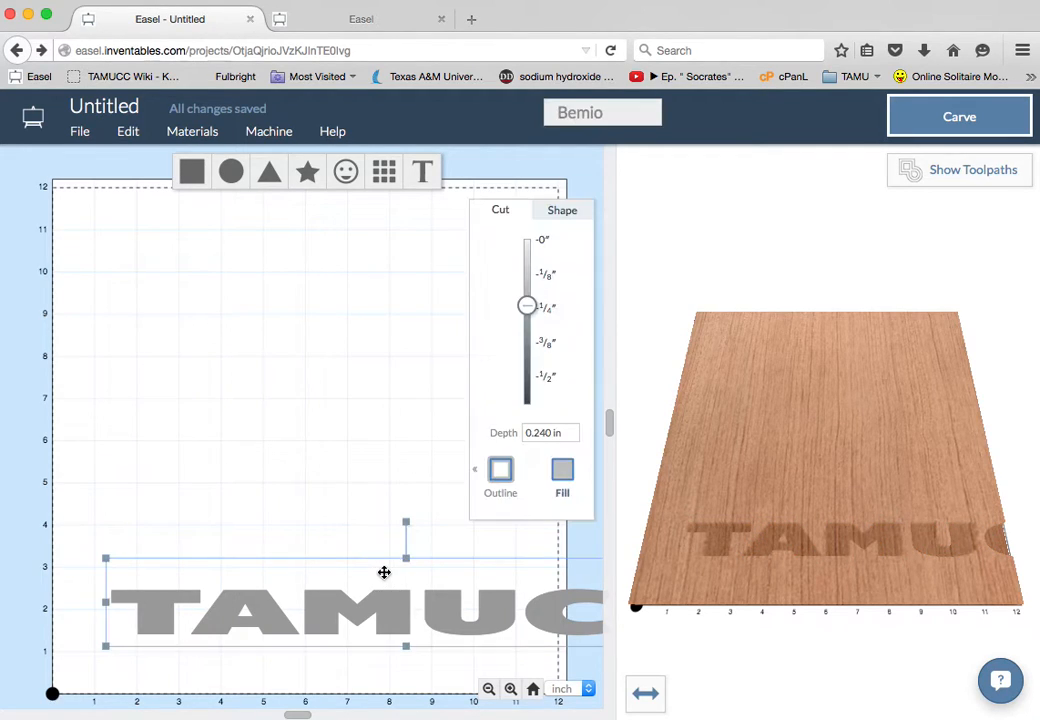
pyautogui.moveTo(384, 572); pyautogui.dragTo(388, 562)
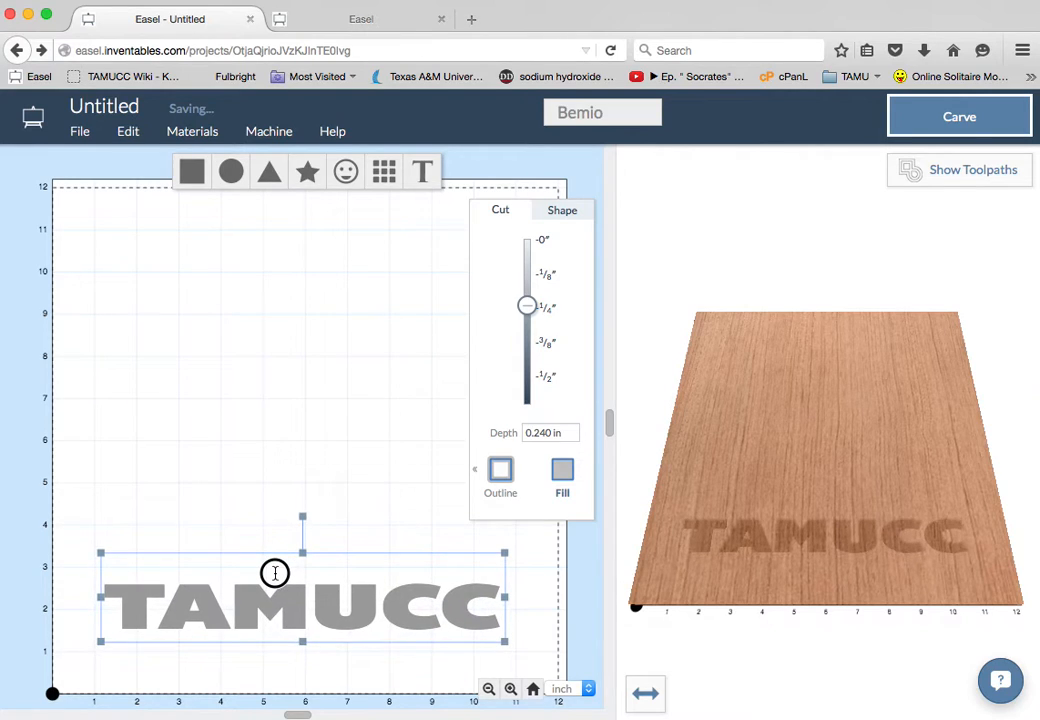
pyautogui.scroll(-3)
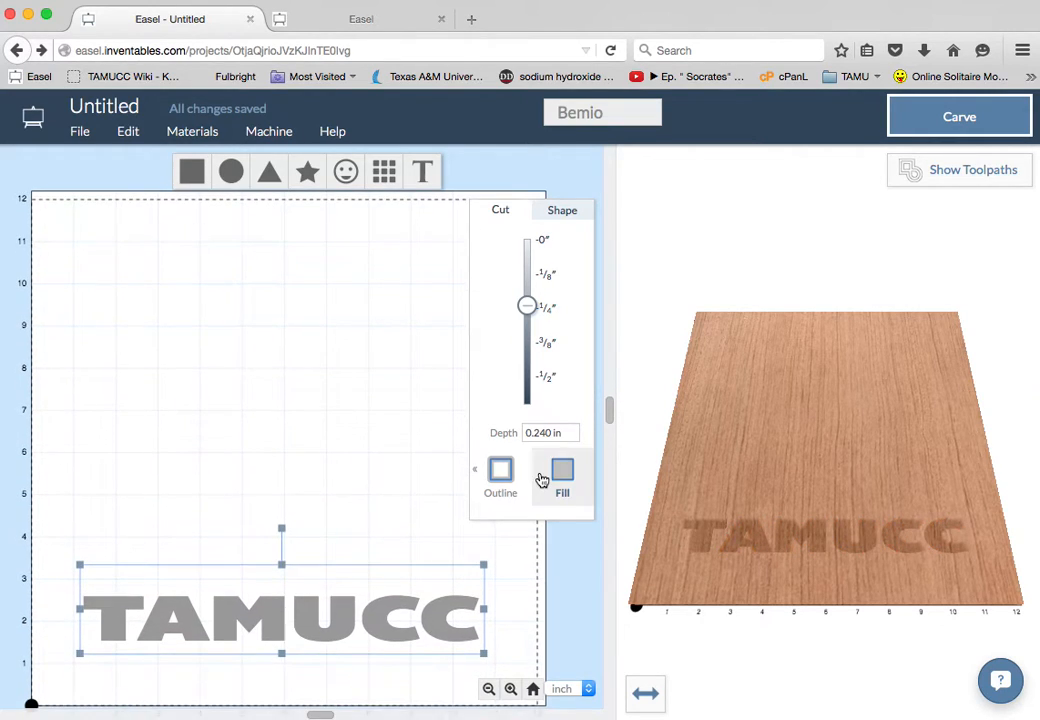
# Make the TAMUCC lettering a Fill cut and set its depth to 0.250 in.
pyautogui.click(500, 470)
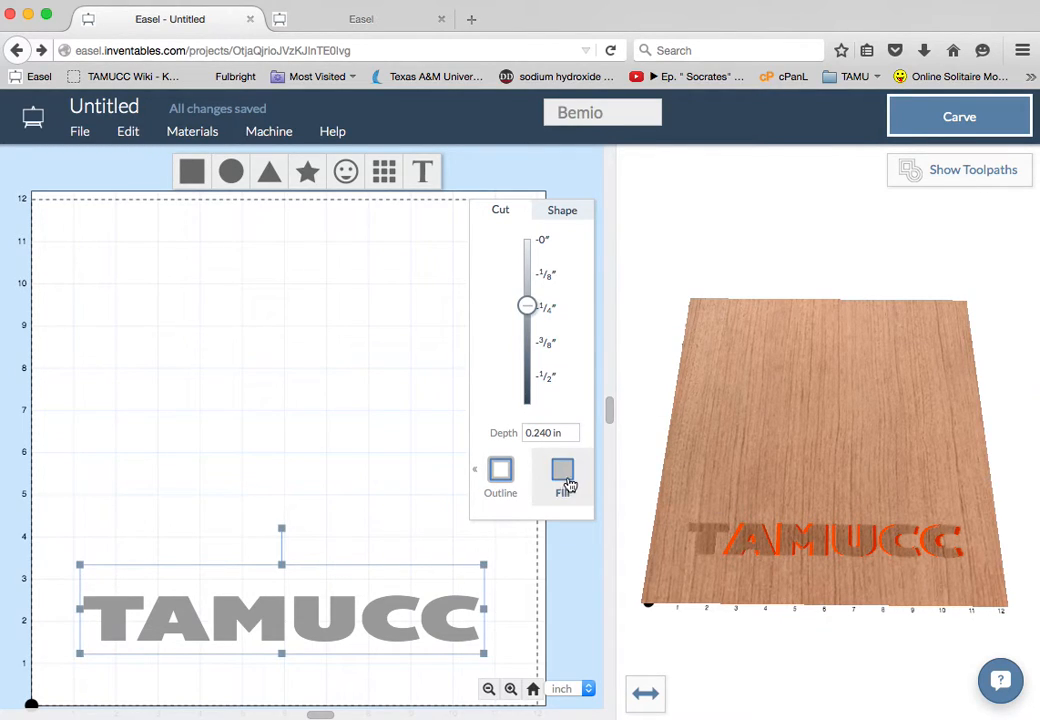
pyautogui.click(562, 476)
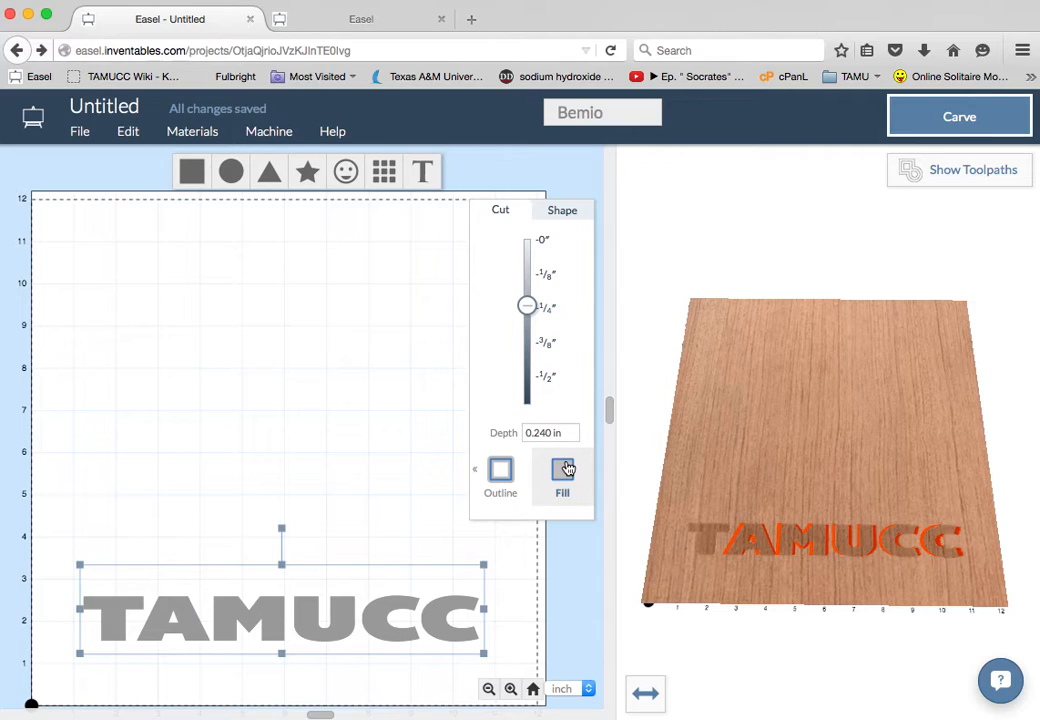
pyautogui.click(562, 470)
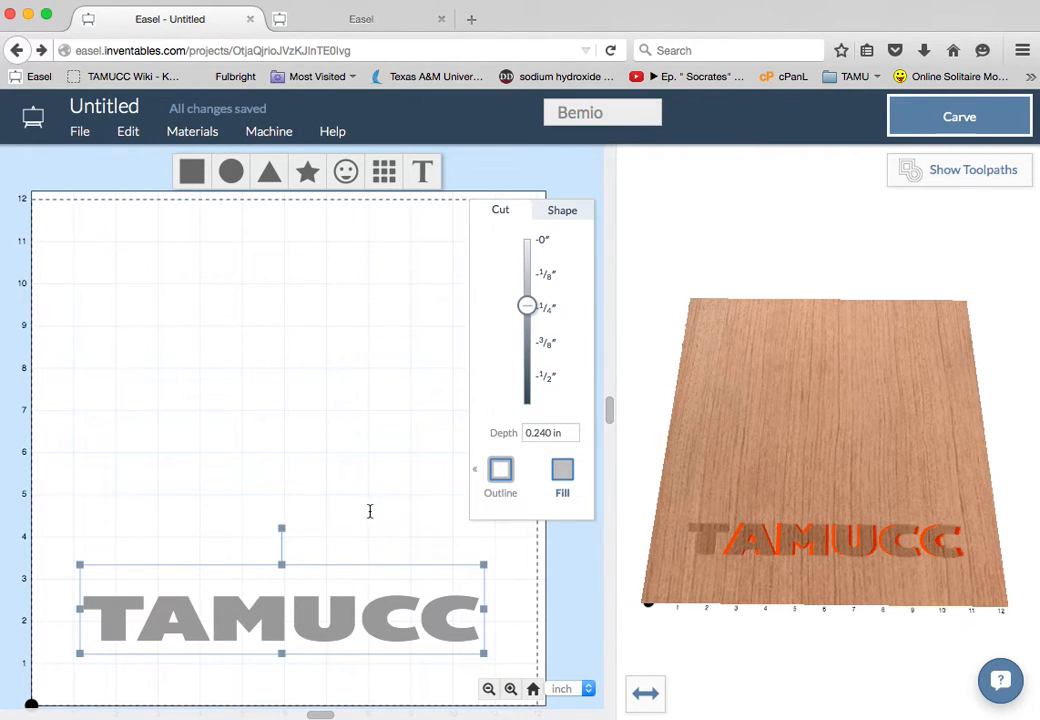
pyautogui.moveTo(528, 304); pyautogui.dragTo(528, 404)
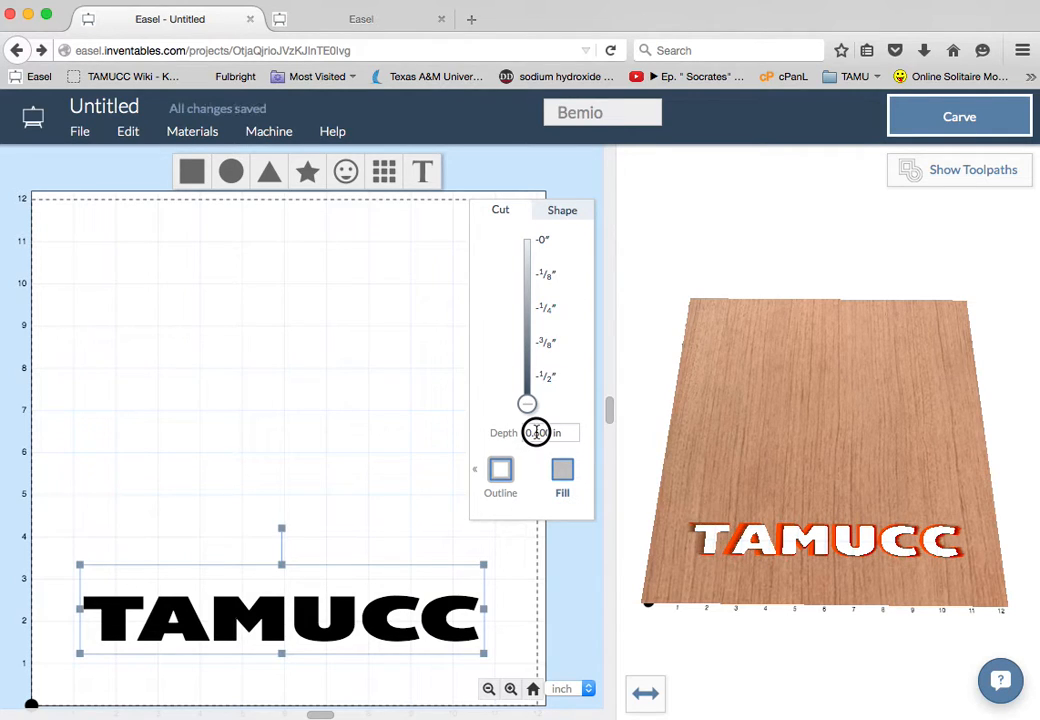
pyautogui.moveTo(528, 404); pyautogui.dragTo(532, 328)
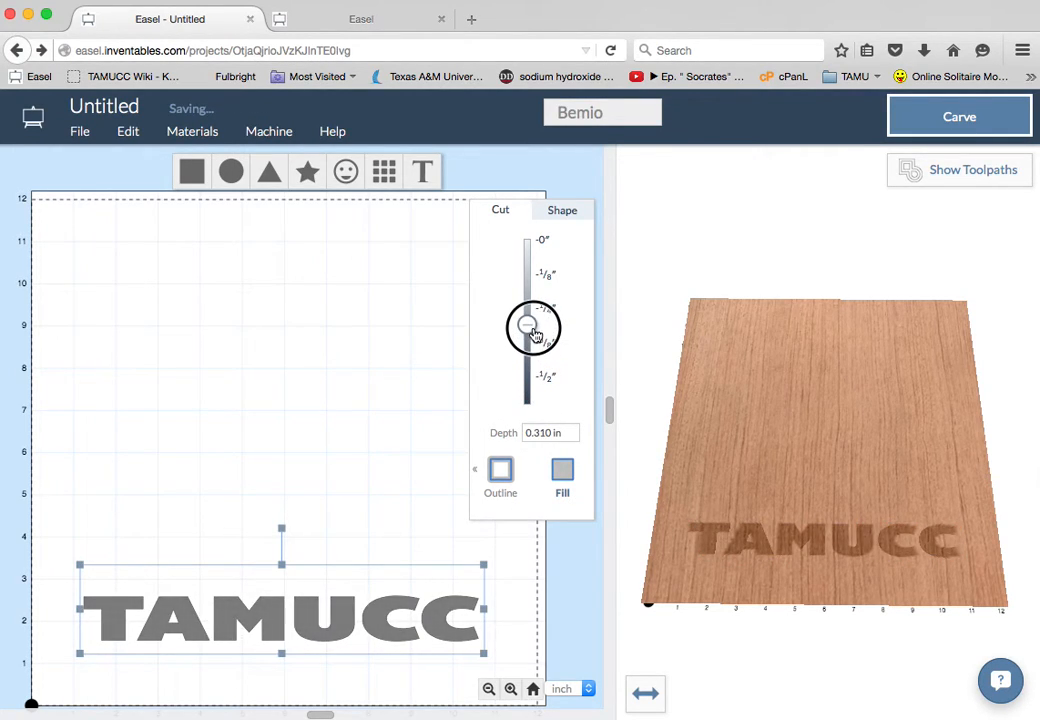
pyautogui.moveTo(532, 328); pyautogui.dragTo(530, 316)
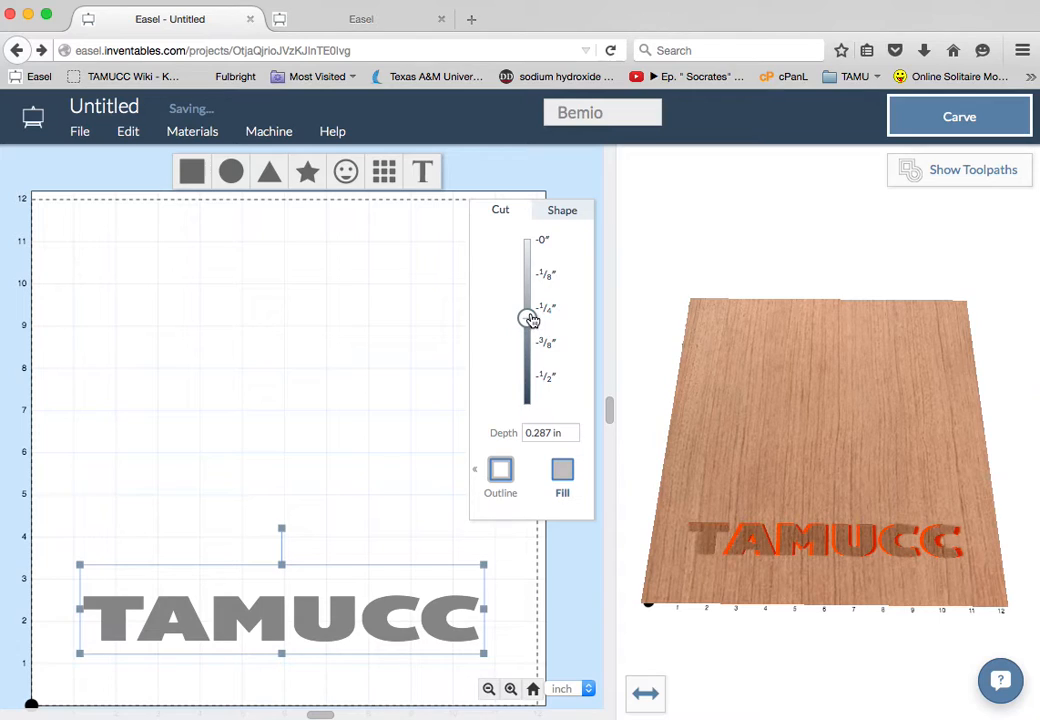
pyautogui.moveTo(530, 318); pyautogui.dragTo(528, 312)
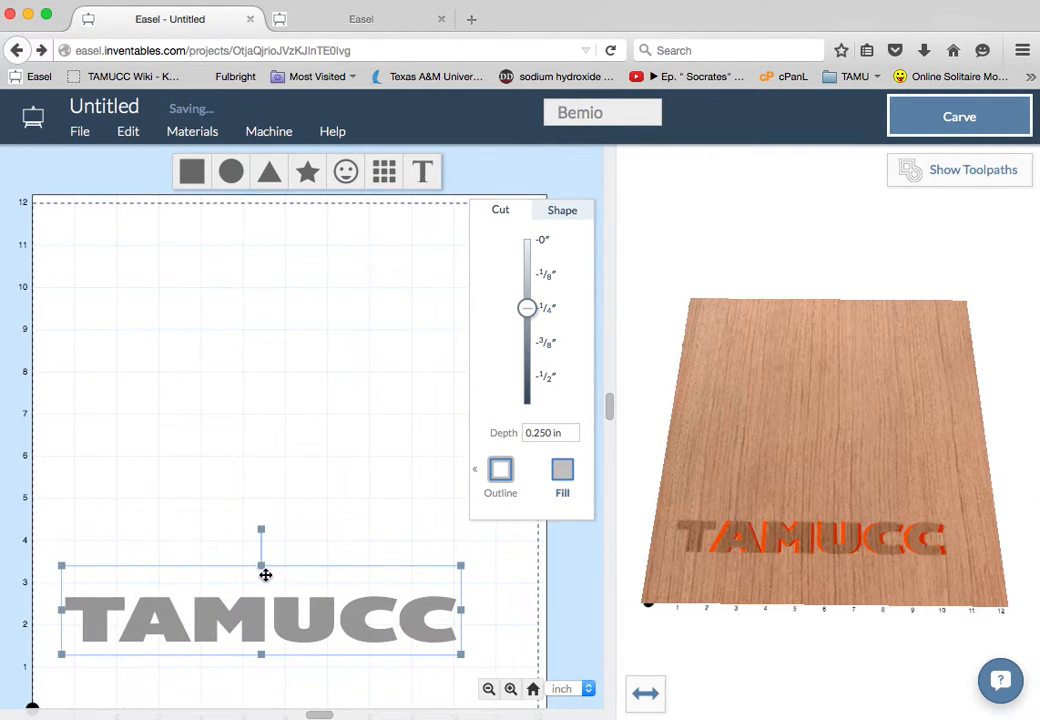
pyautogui.moveTo(264, 562)
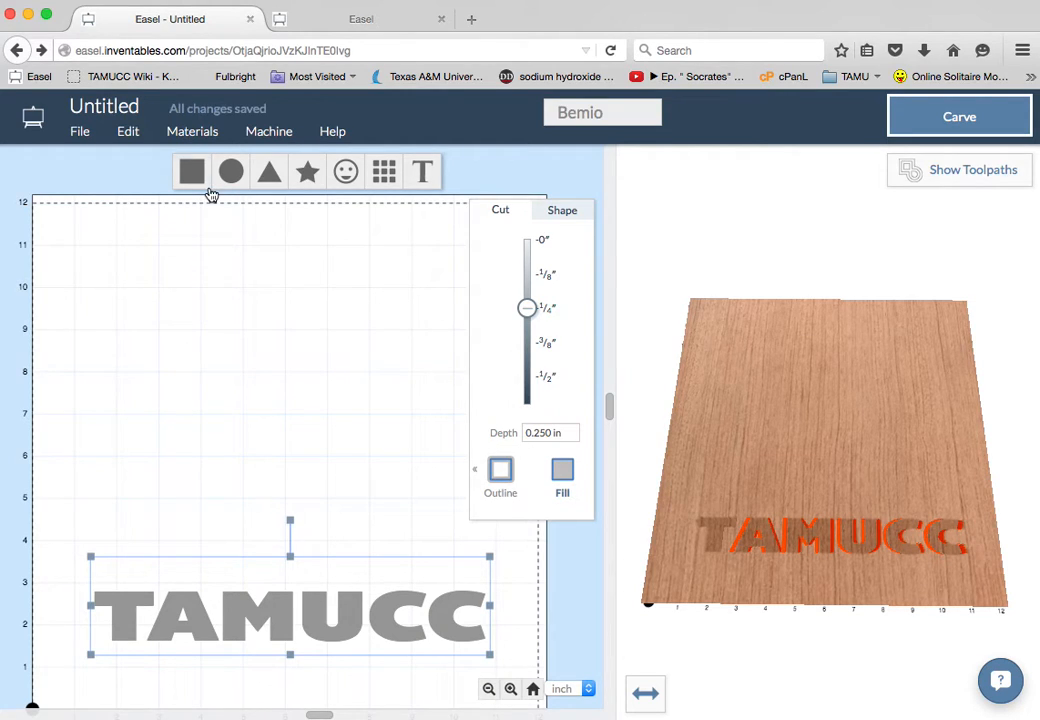
# Insert a rectangle shape into the design.
pyautogui.click(192, 170)
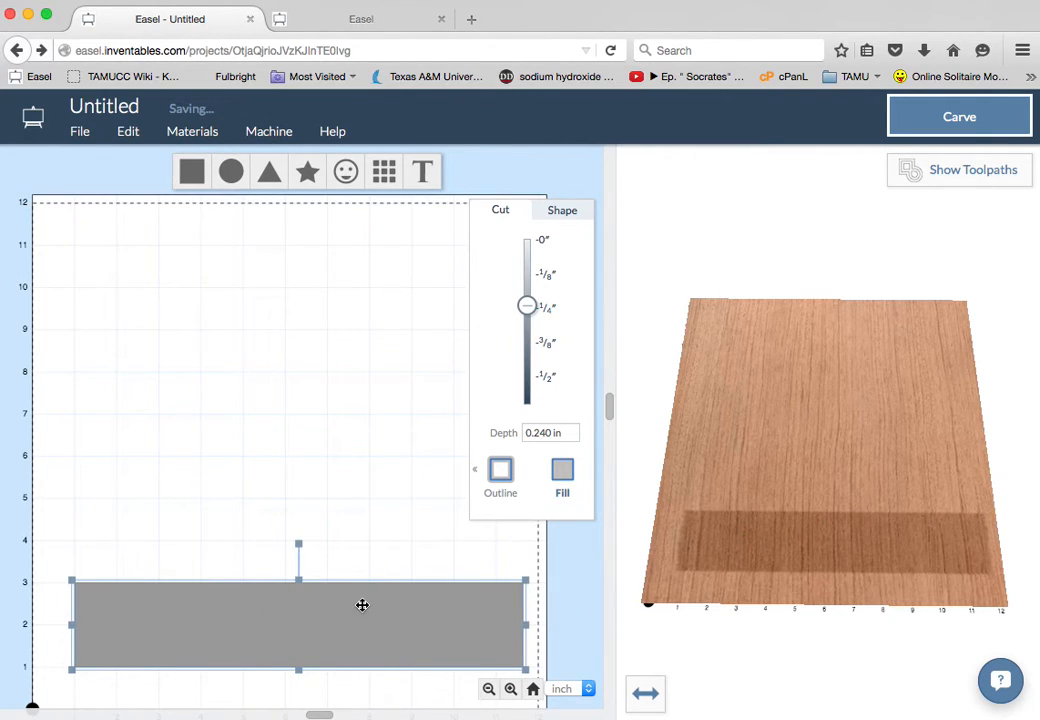
# Enlarge the rectangle upward so it encloses the TAMUCC lettering.
pyautogui.moveTo(362, 604); pyautogui.dragTo(296, 552)
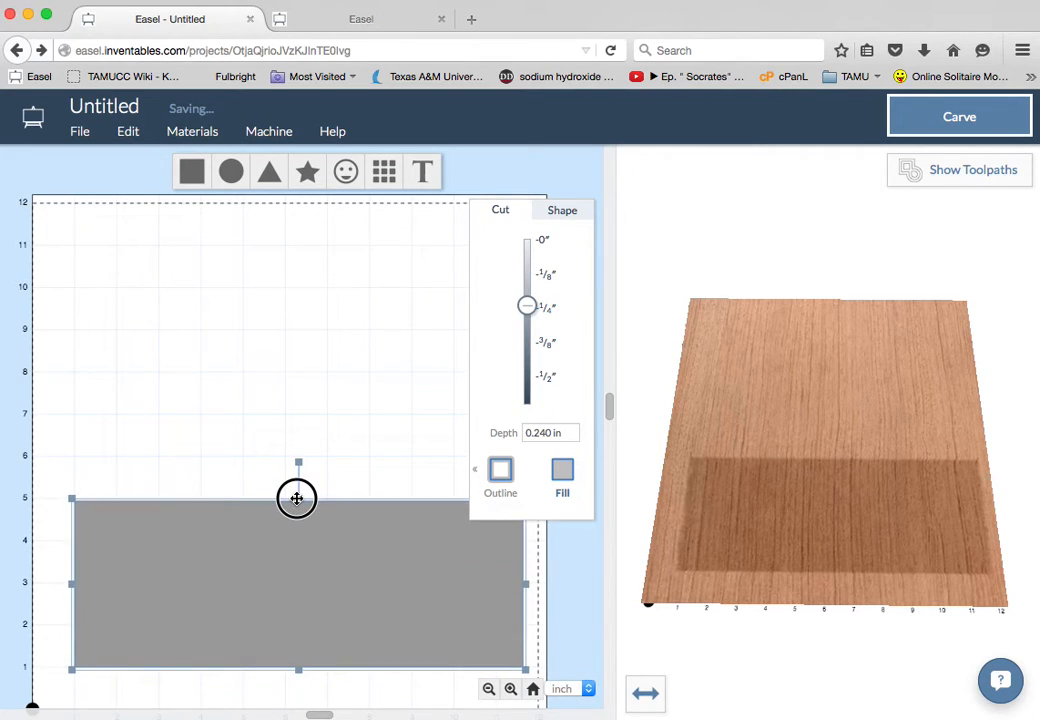
pyautogui.moveTo(260, 602)
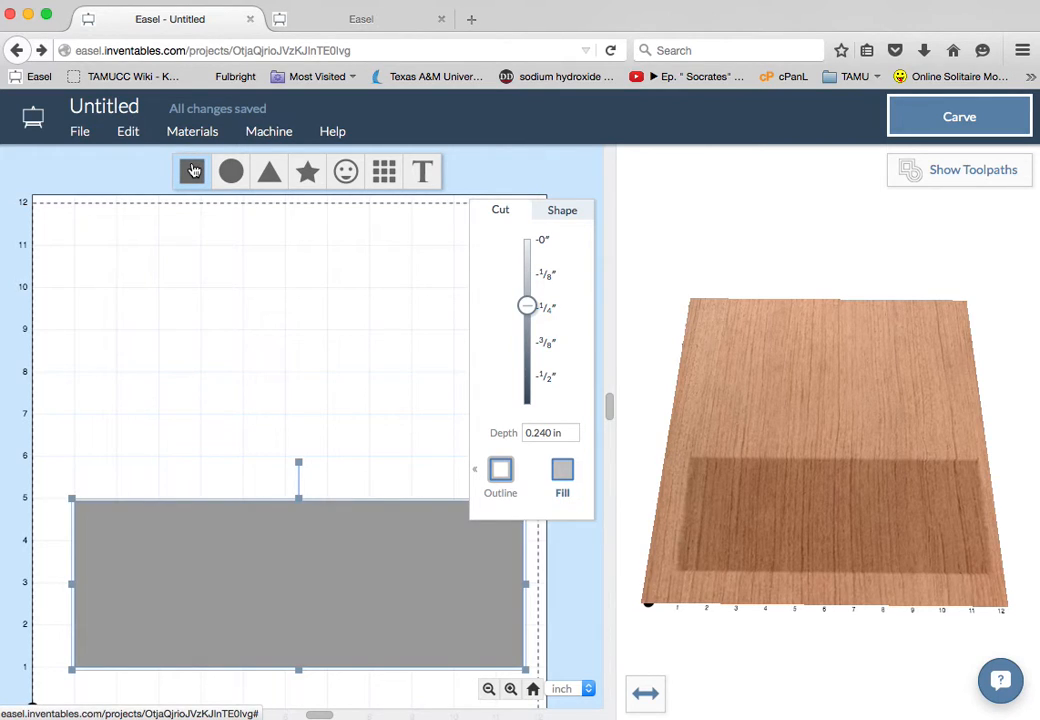
pyautogui.click(128, 132)
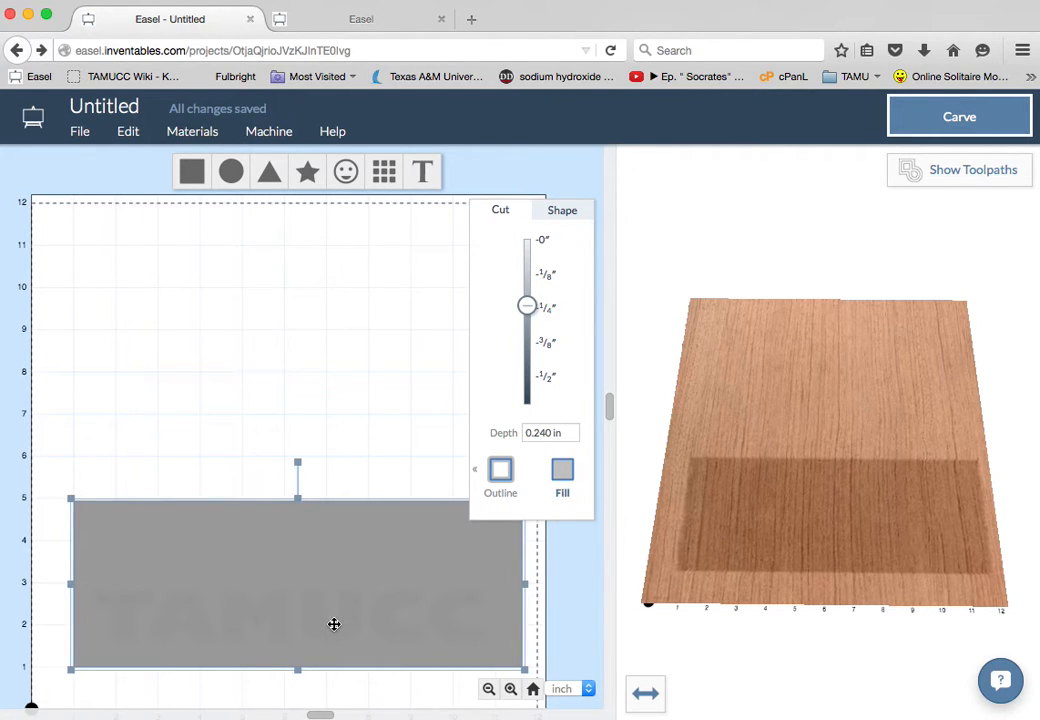
# Set the lettering depth to 0 so it stays raised and the rectangle pocket to about 0.25 in deep.
pyautogui.moveTo(528, 306); pyautogui.dragTo(528, 290)
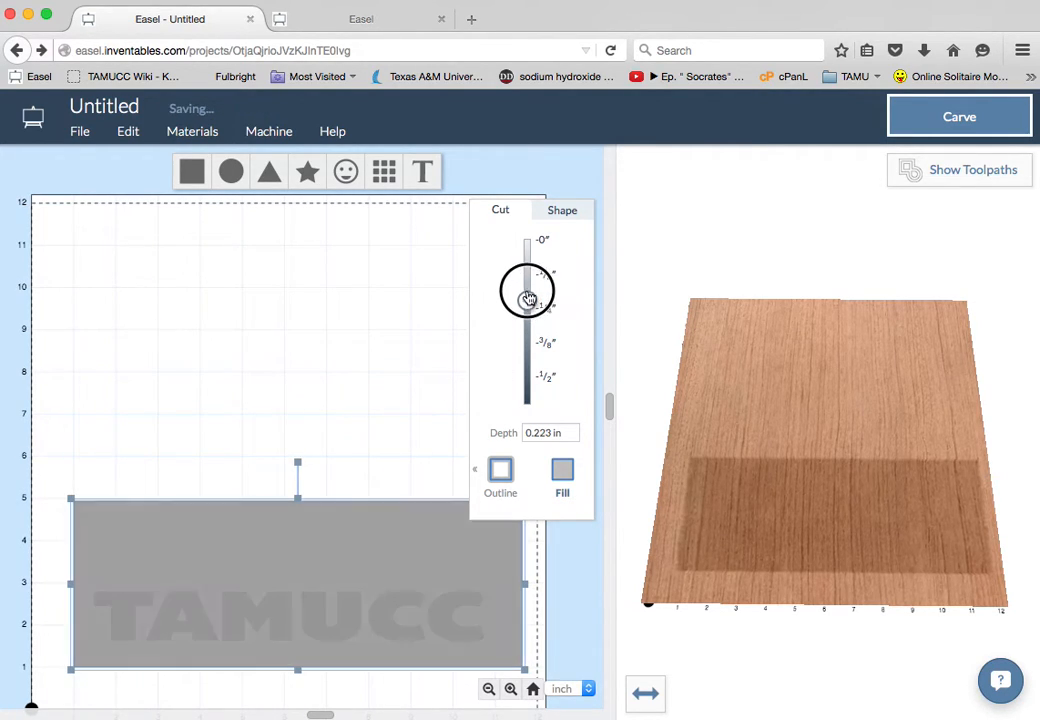
pyautogui.moveTo(528, 298); pyautogui.dragTo(528, 272)
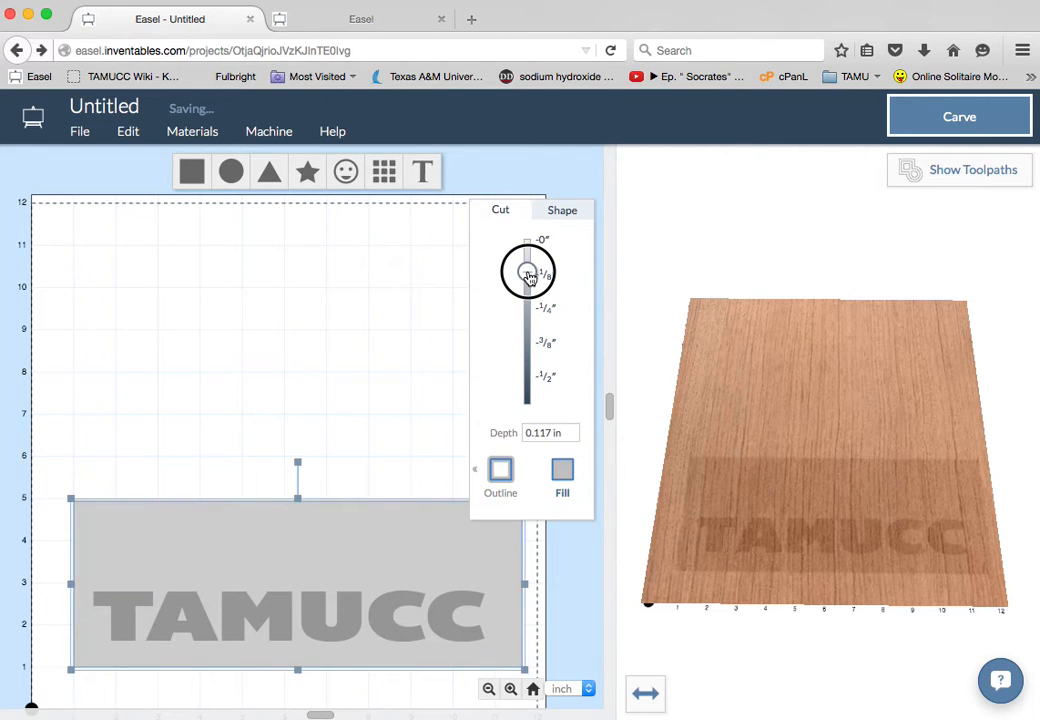
pyautogui.moveTo(528, 276); pyautogui.dragTo(528, 278)
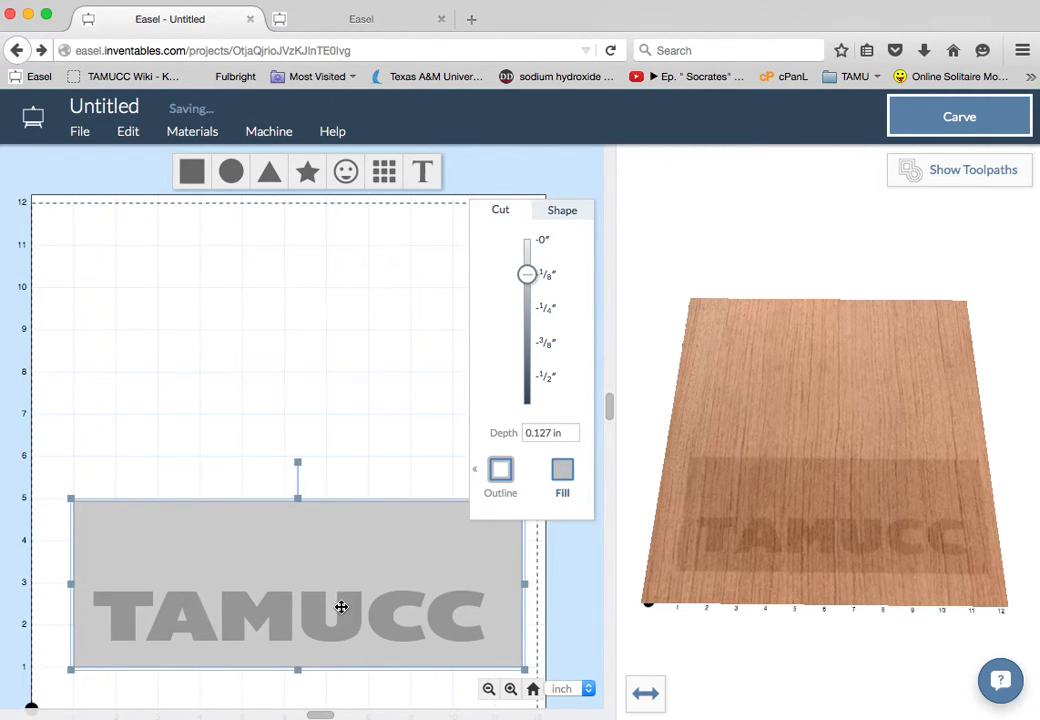
pyautogui.moveTo(528, 274); pyautogui.dragTo(528, 308)
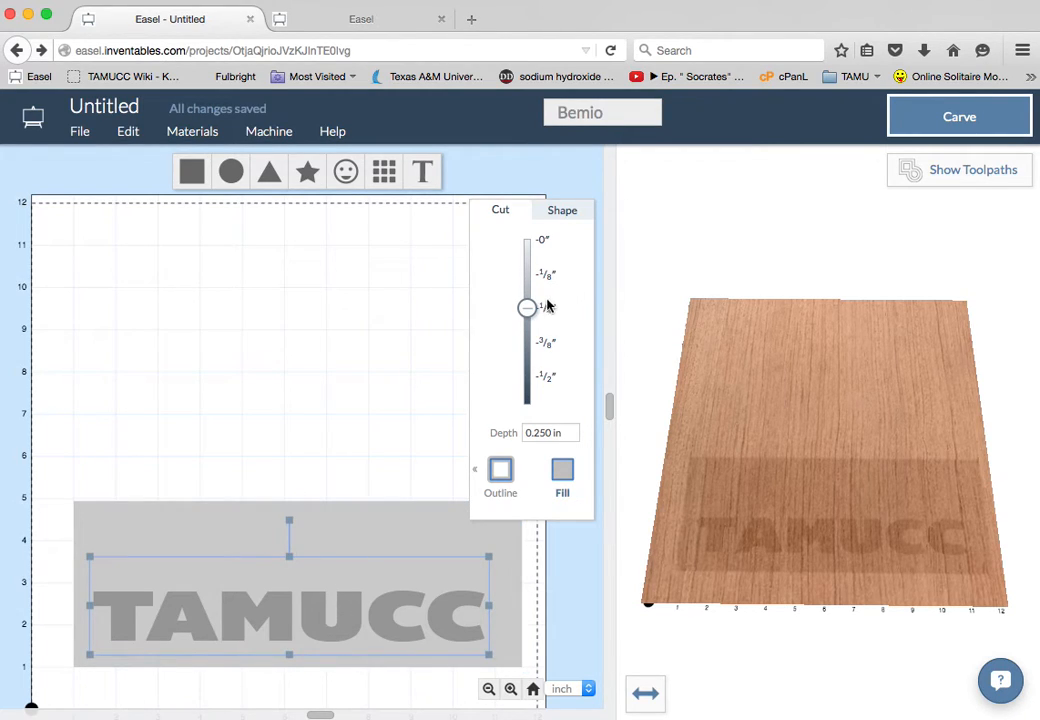
pyautogui.moveTo(528, 308); pyautogui.dragTo(530, 258)
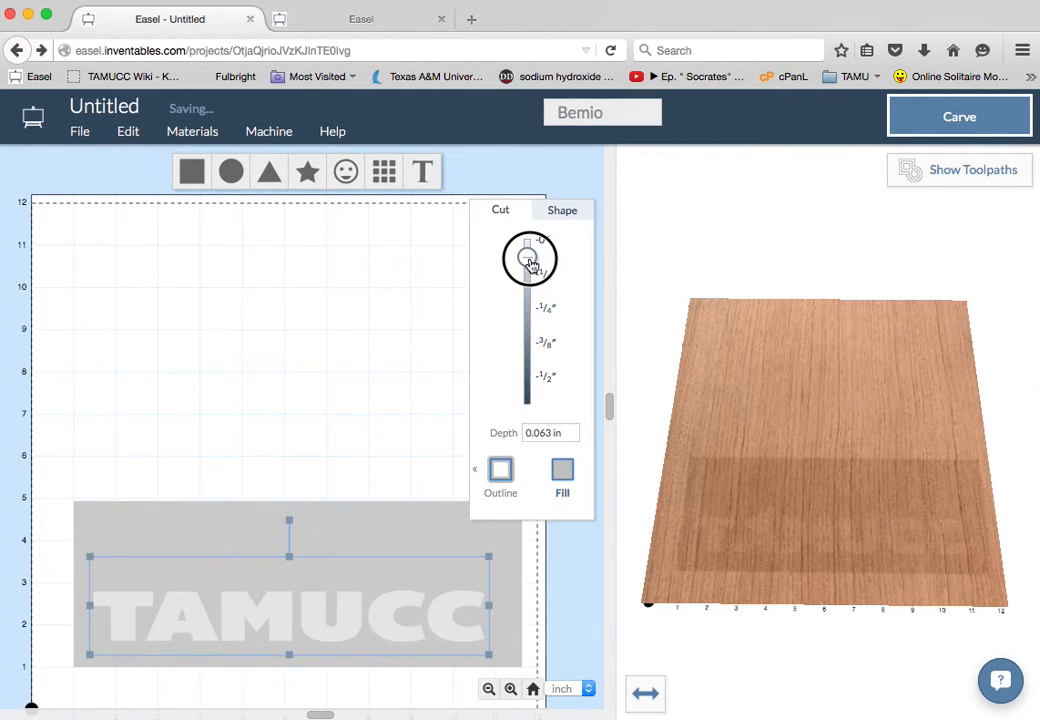
pyautogui.moveTo(530, 260); pyautogui.dragTo(528, 256)
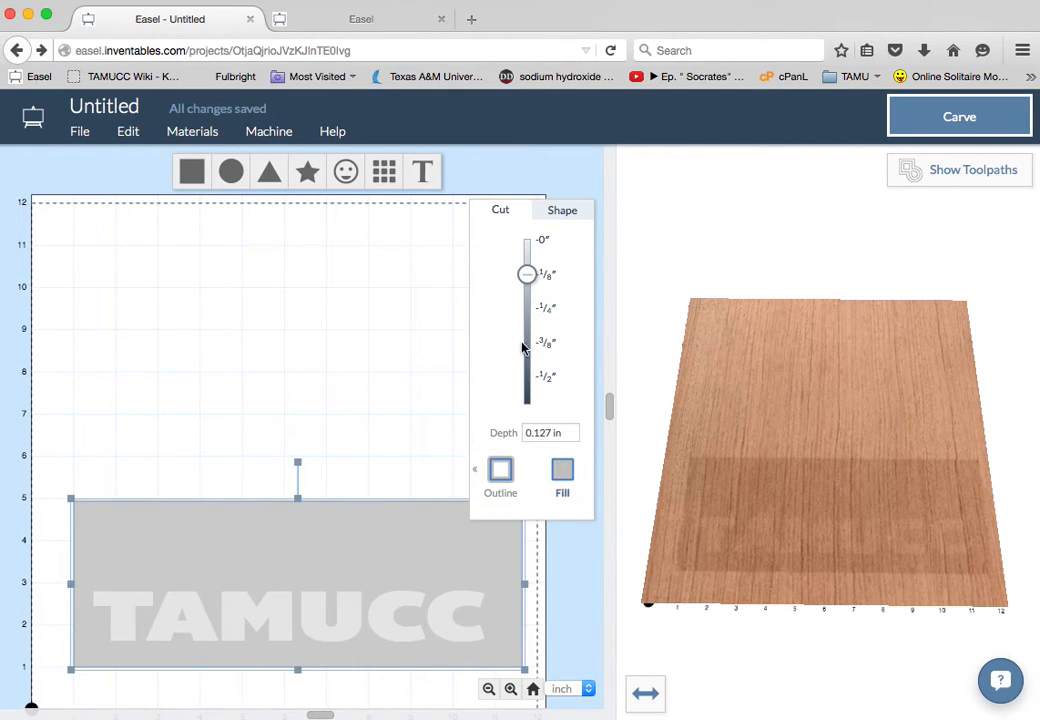
pyautogui.moveTo(528, 274); pyautogui.dragTo(528, 312)
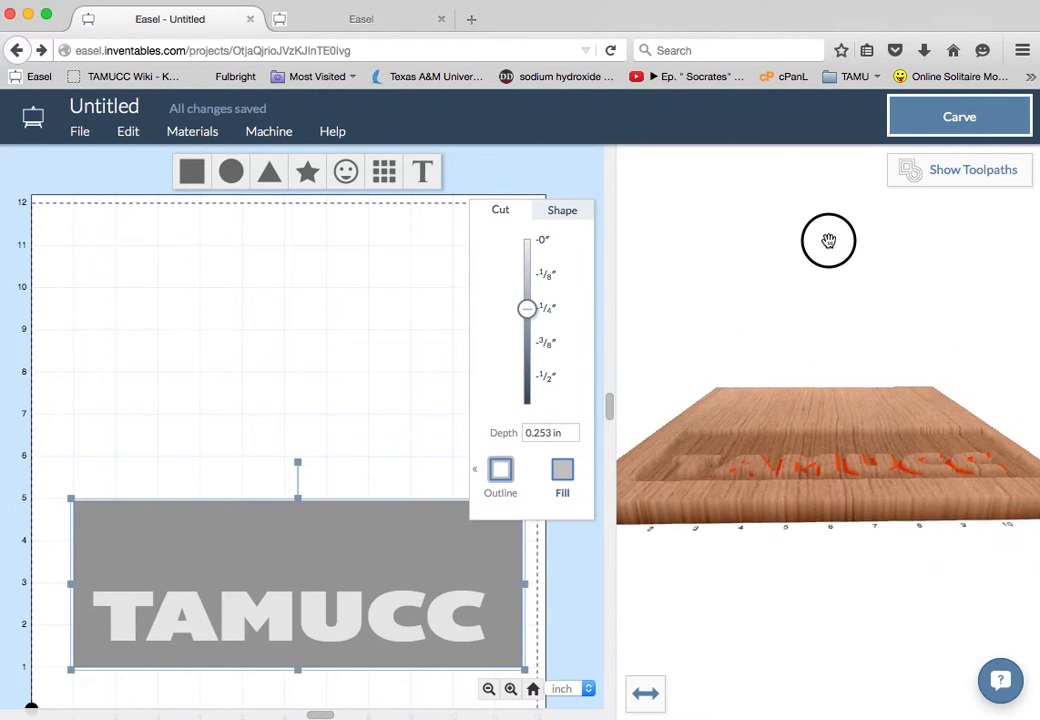
# Adjust the rectangle's fill depth through shallow and ~0.12 in settings, ending at 0.253 in.
pyautogui.moveTo(828, 240); pyautogui.dragTo(820, 456)
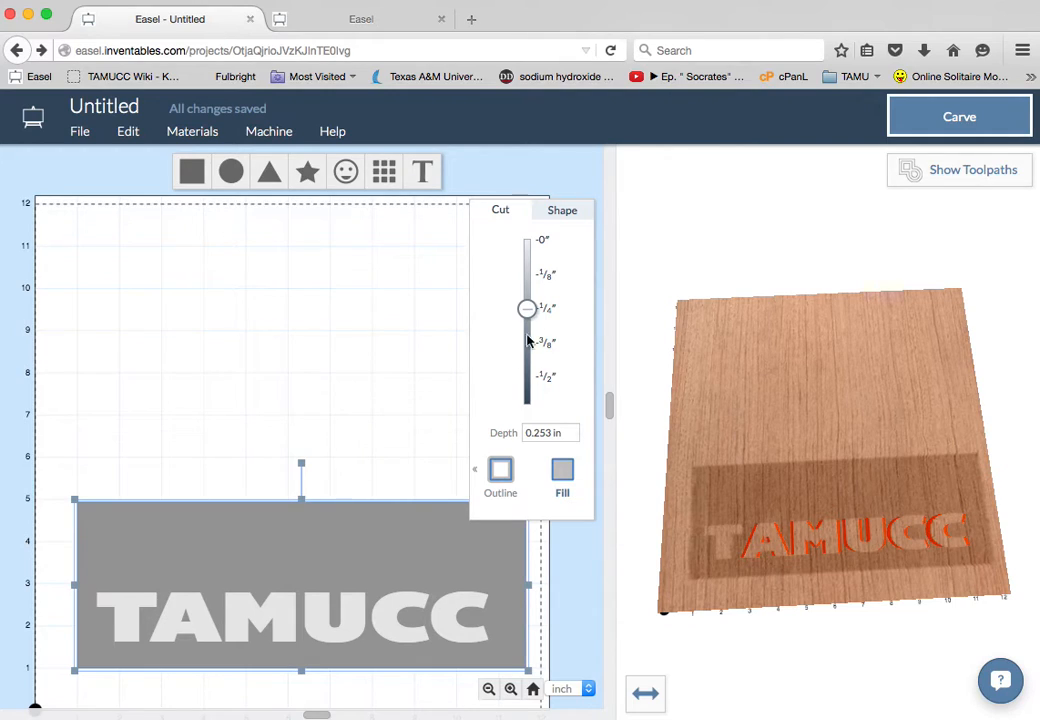
pyautogui.moveTo(528, 308); pyautogui.dragTo(528, 256)
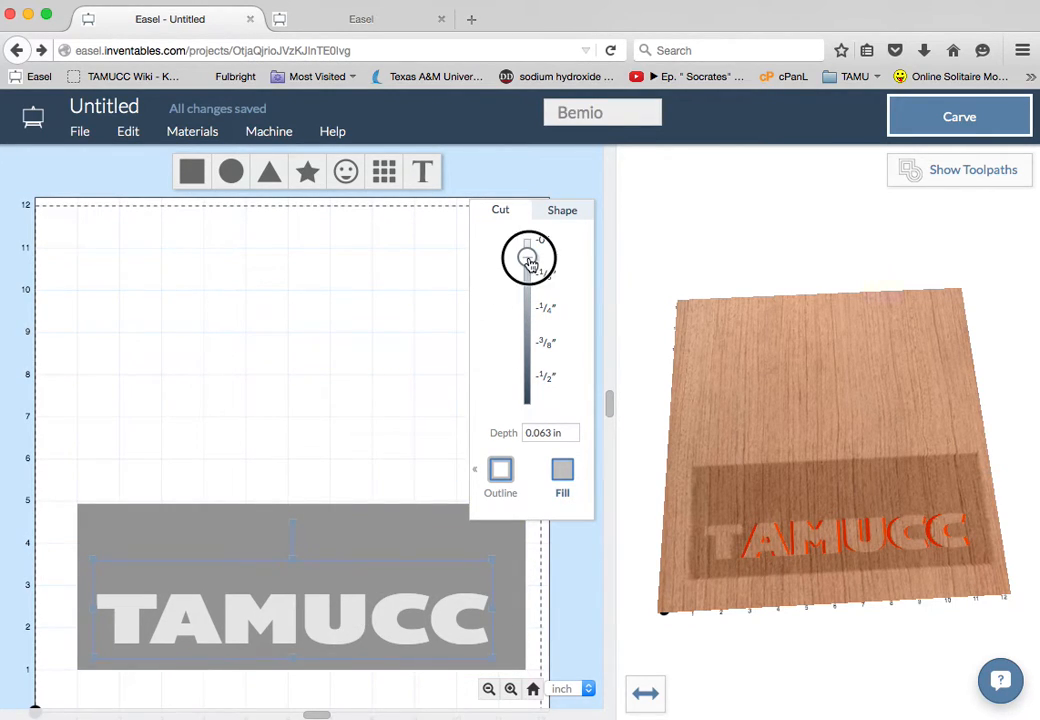
pyautogui.moveTo(528, 258); pyautogui.dragTo(528, 308)
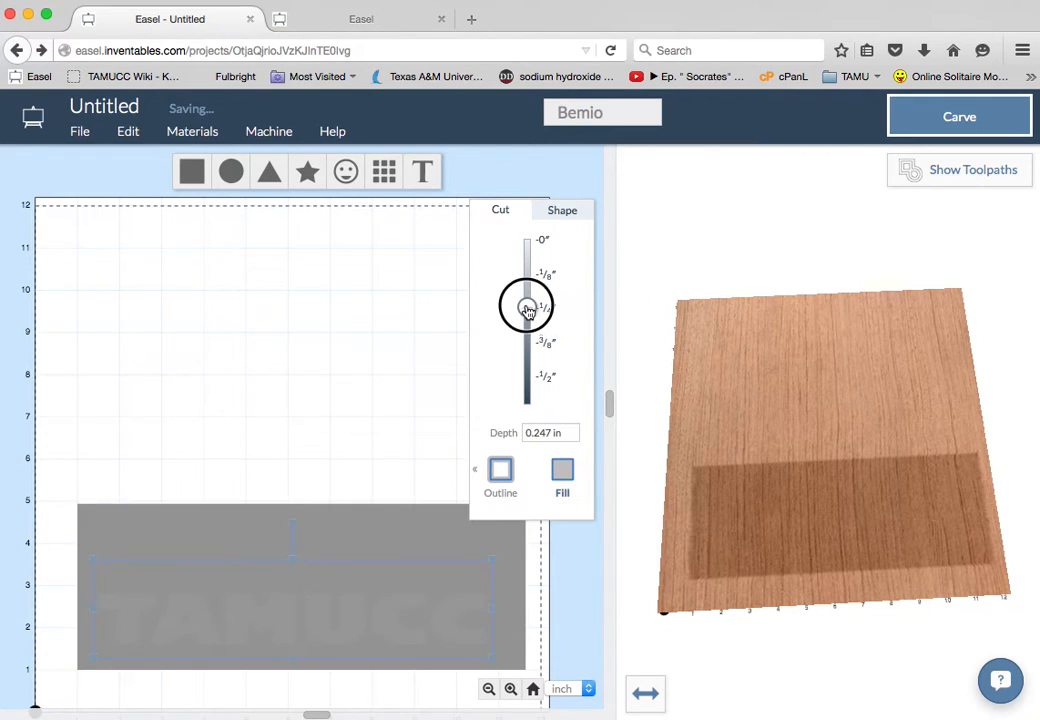
pyautogui.moveTo(528, 304); pyautogui.dragTo(534, 276)
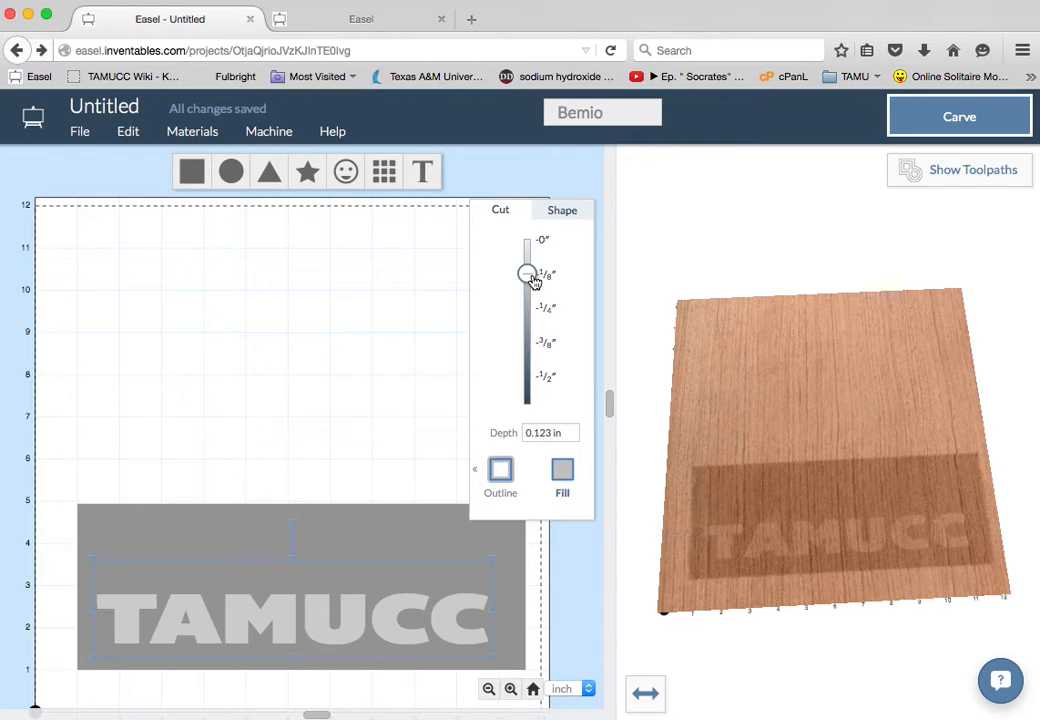
pyautogui.moveTo(560, 300)
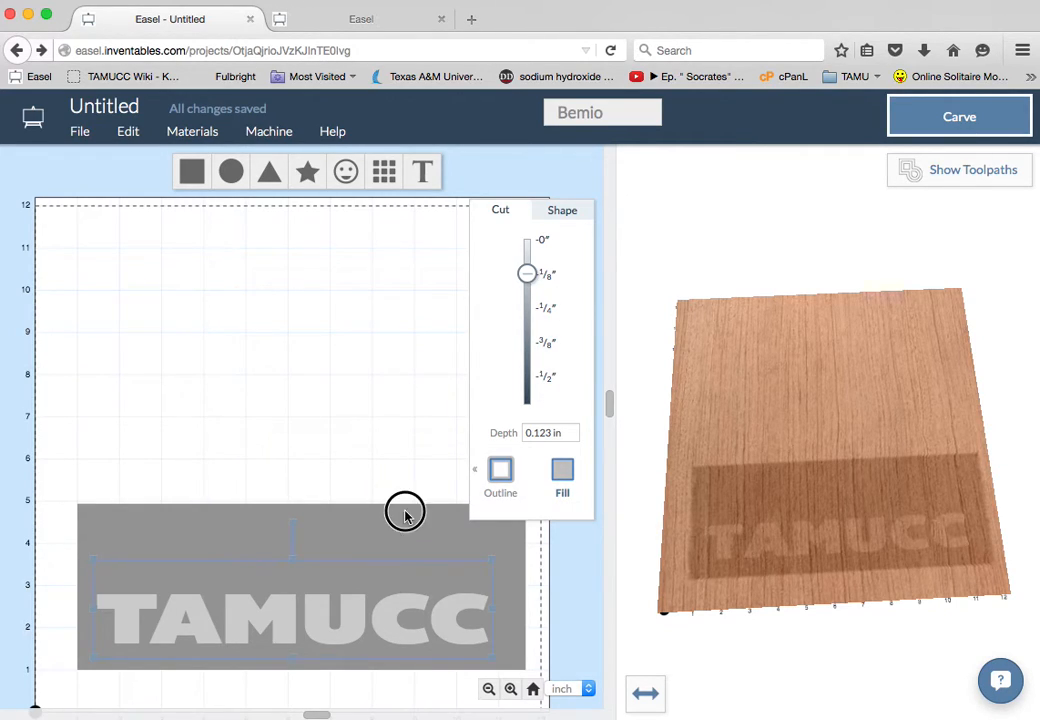
pyautogui.moveTo(528, 272); pyautogui.dragTo(528, 308)
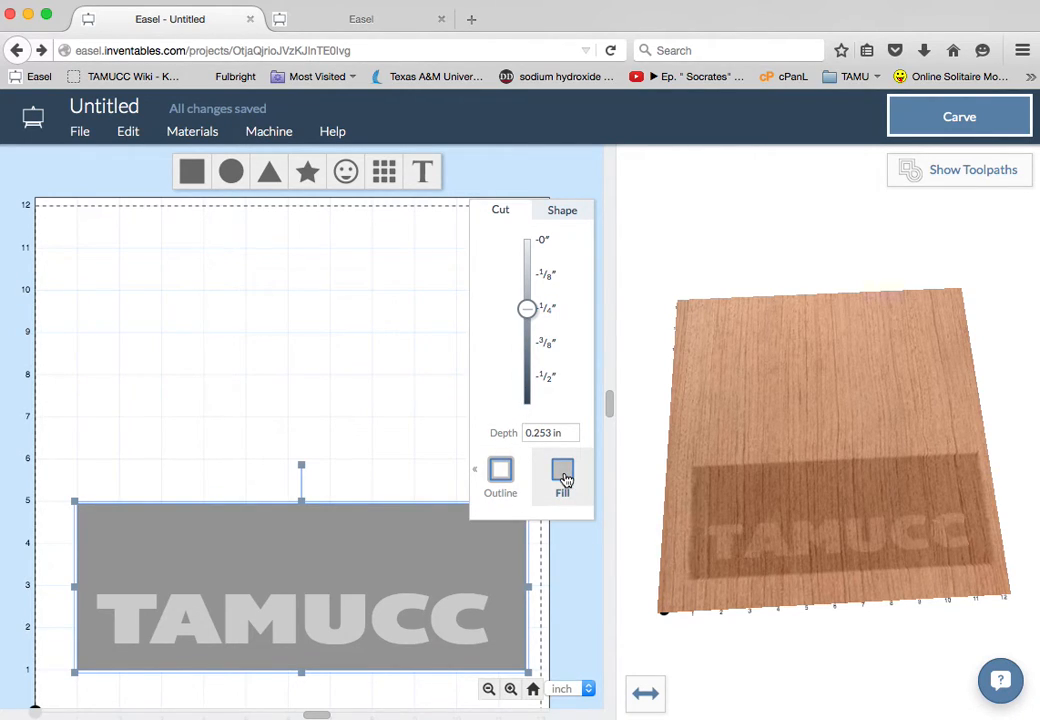
# Switch the rectangle from Fill to Outline and review the On Path/Outside/Inside positions.
pyautogui.click(500, 472)
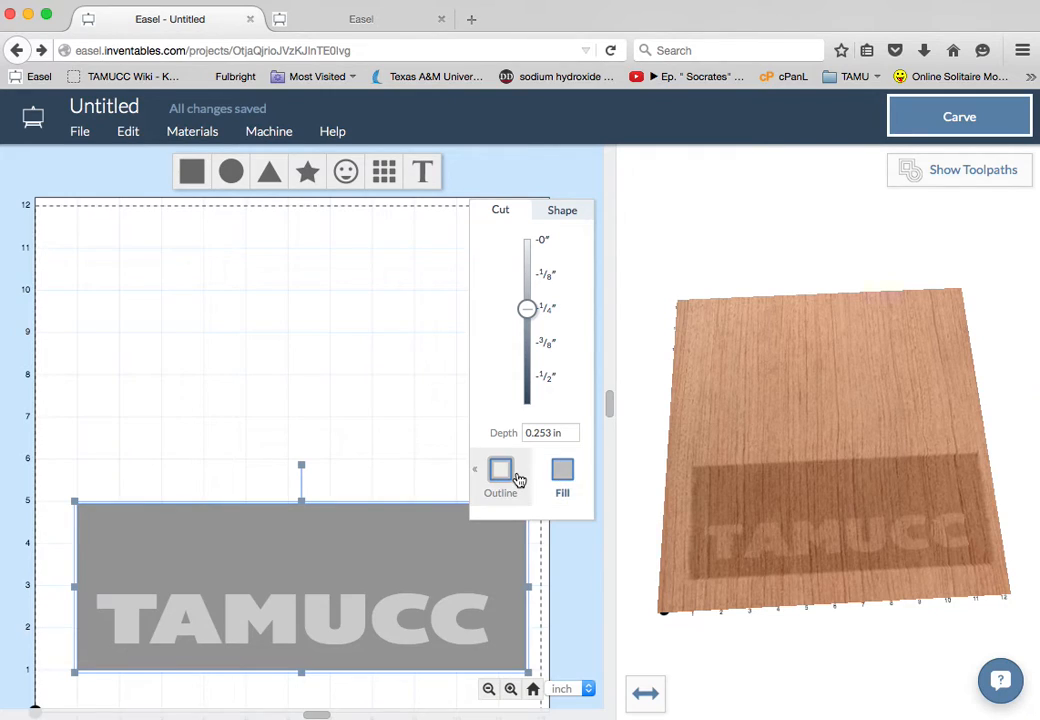
pyautogui.click(500, 478)
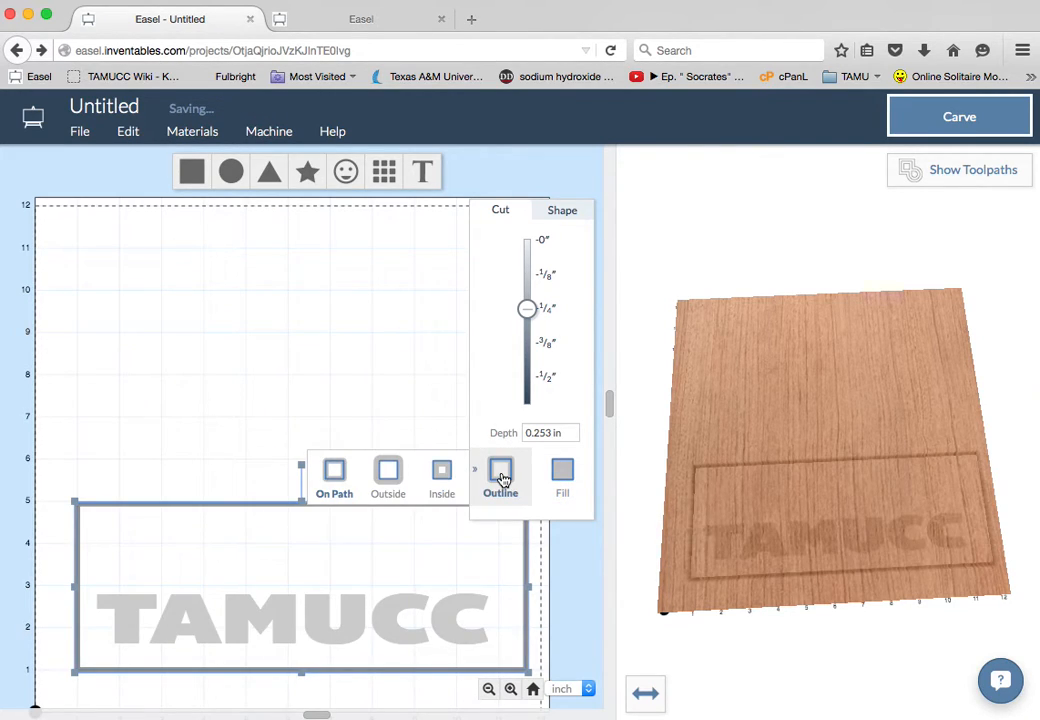
pyautogui.click(500, 478)
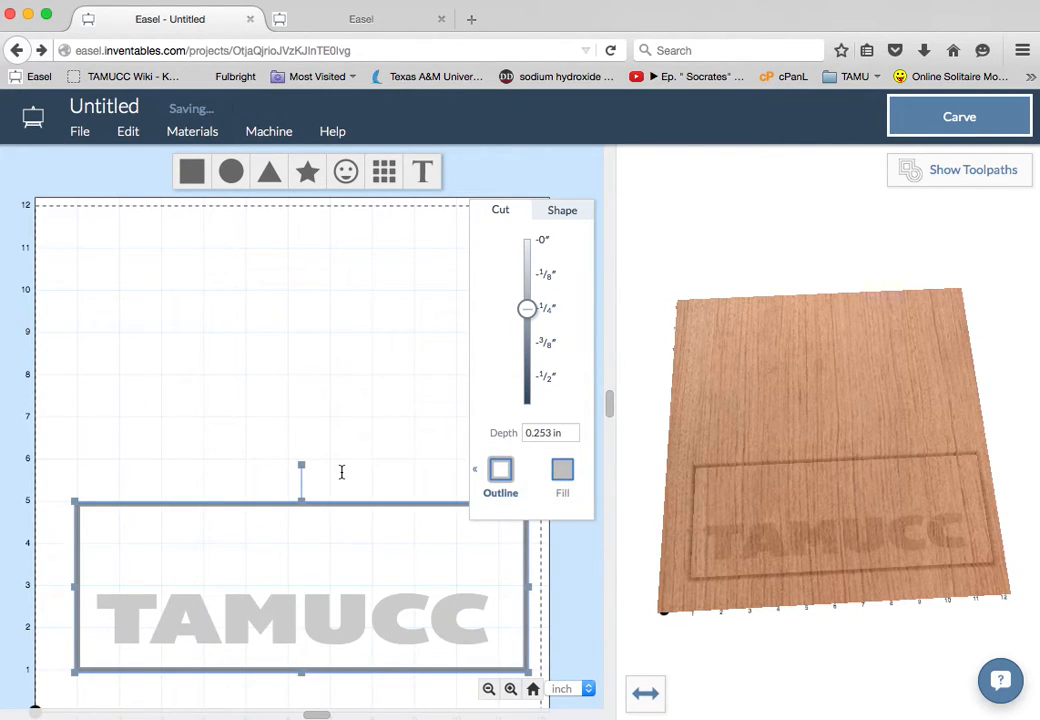
pyautogui.moveTo(304, 512)
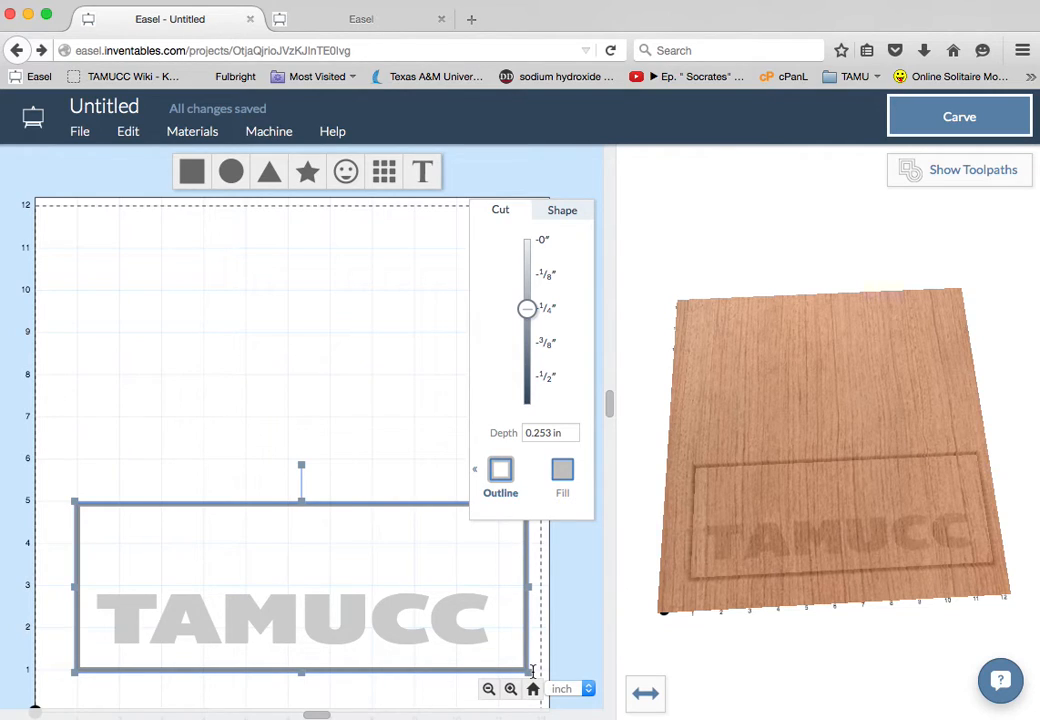
pyautogui.click(500, 472)
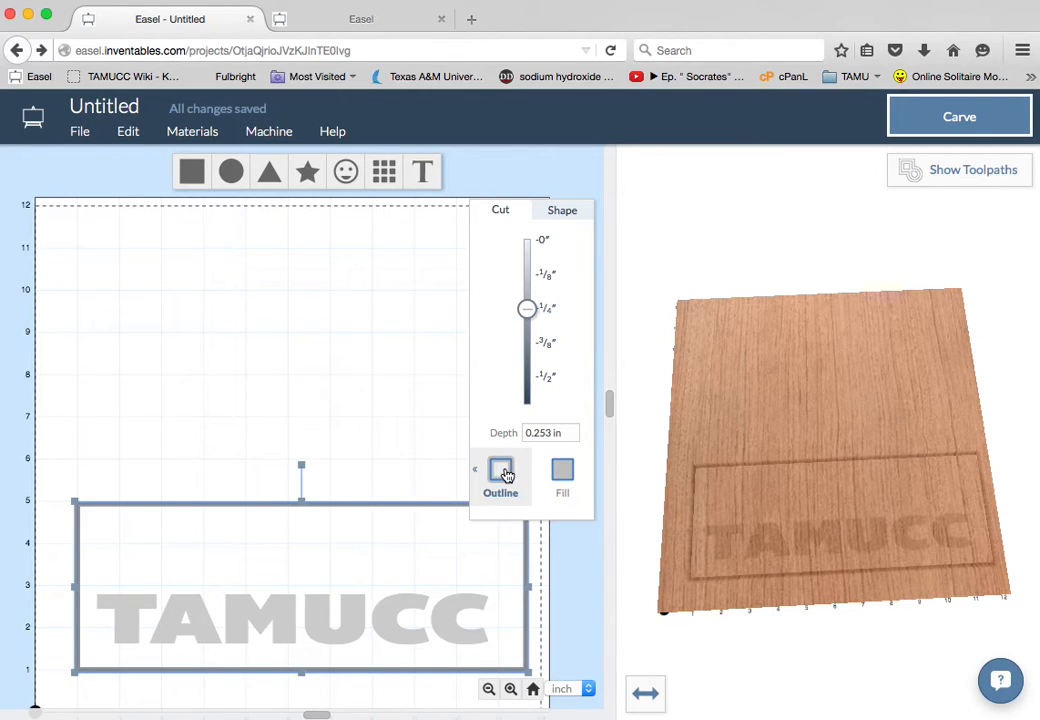
pyautogui.click(500, 476)
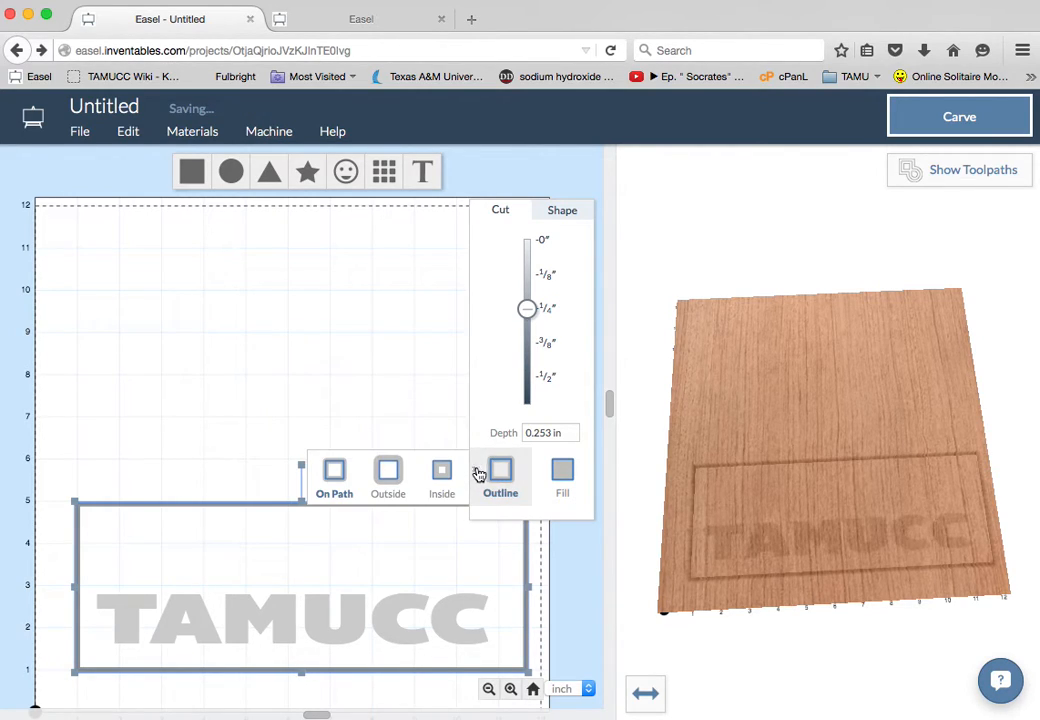
pyautogui.click(388, 476)
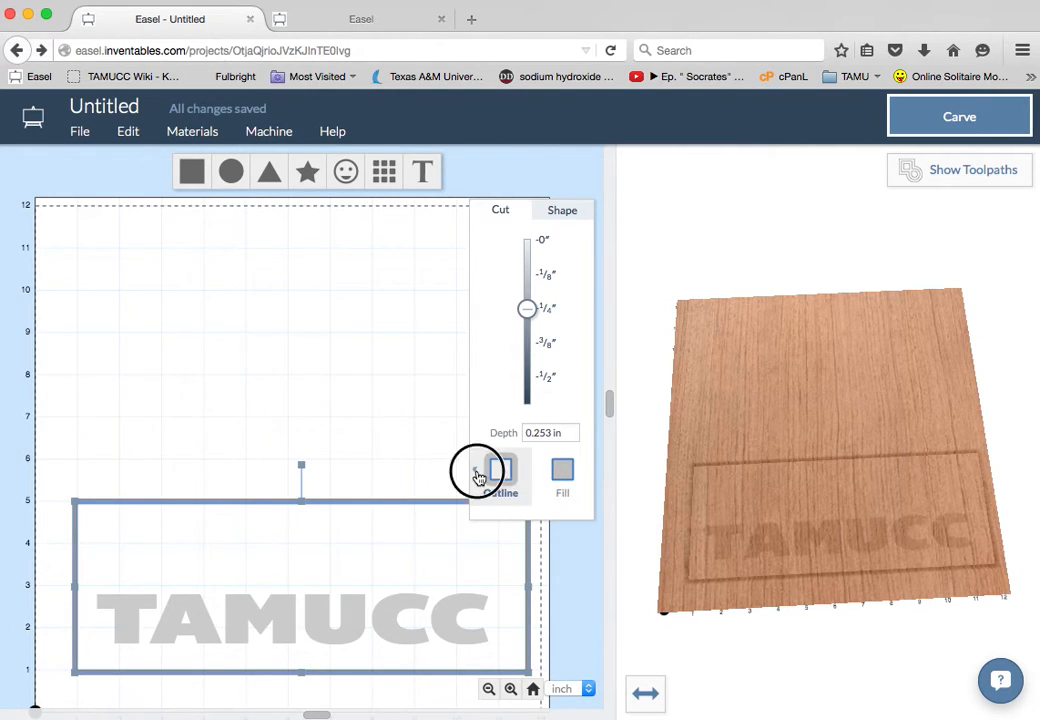
pyautogui.click(500, 476)
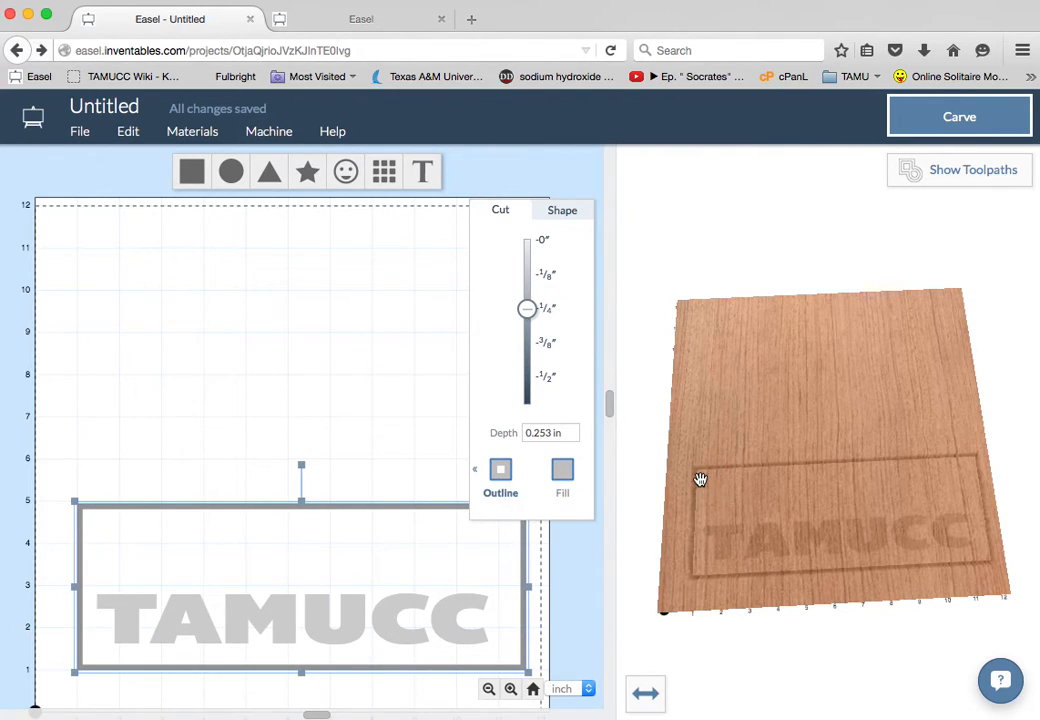
pyautogui.moveTo(704, 480)
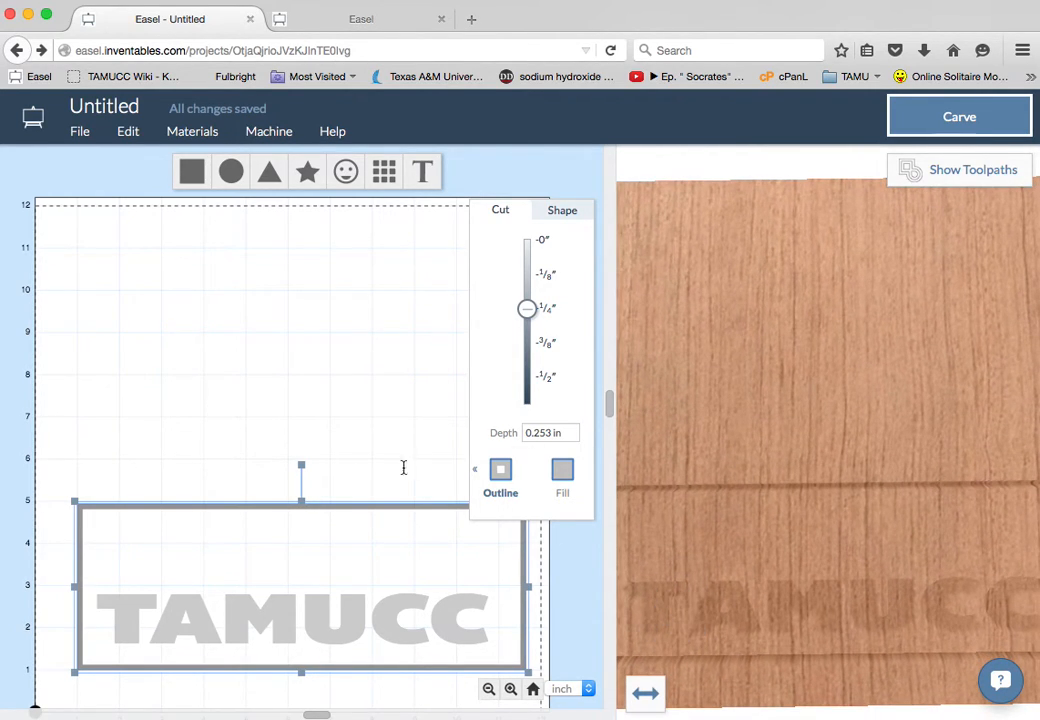
pyautogui.moveTo(300, 488)
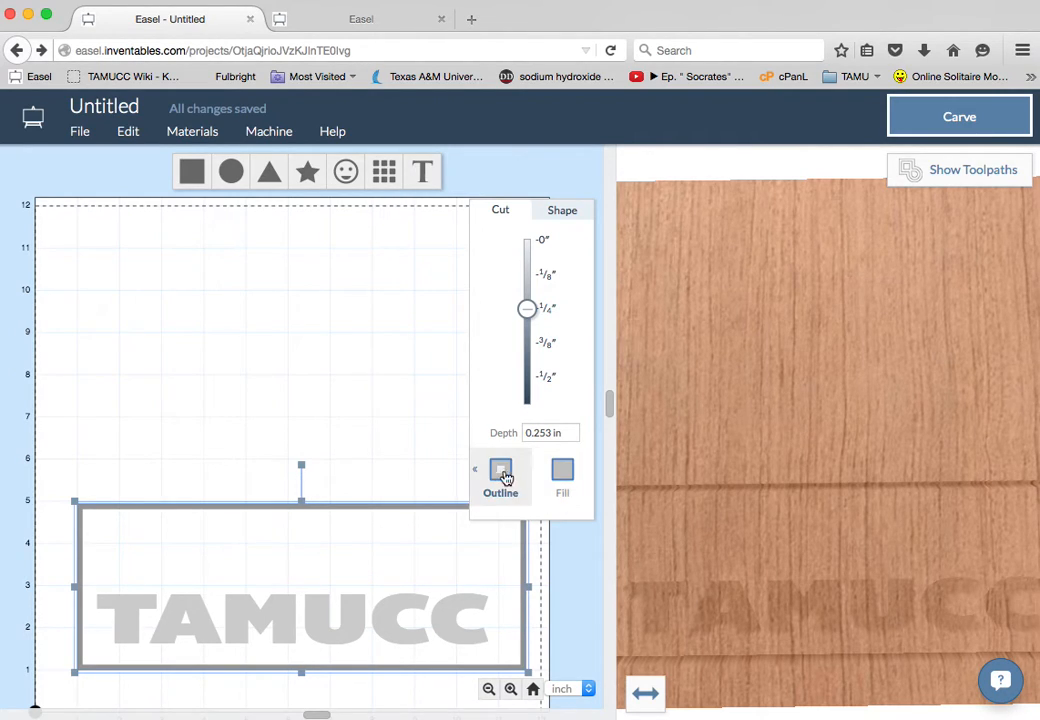
# Cut Inside the outline at 0.600 in deep with Use Tabs on (0.250 in long, 0.080 in high).
pyautogui.click(476, 468)
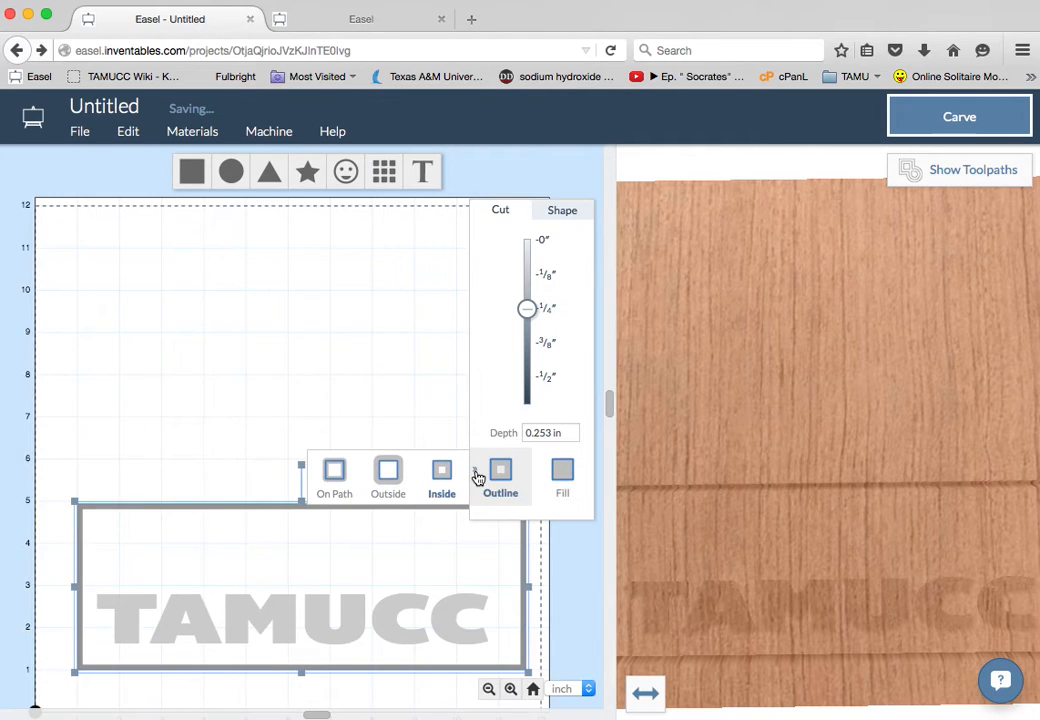
pyautogui.click(388, 472)
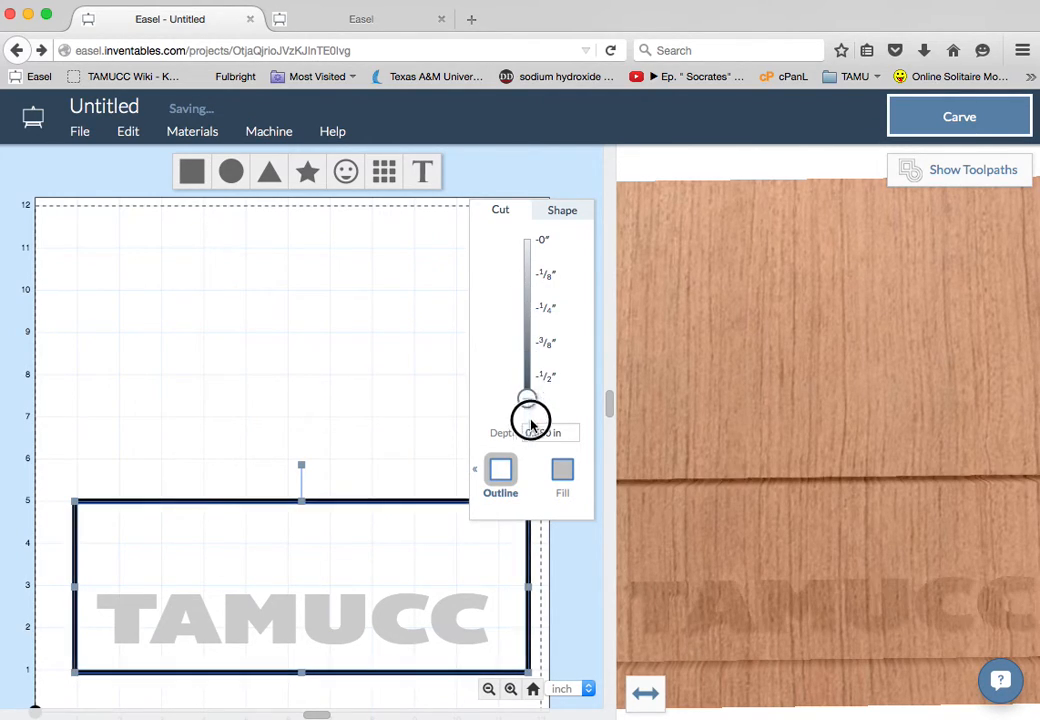
pyautogui.click(562, 474)
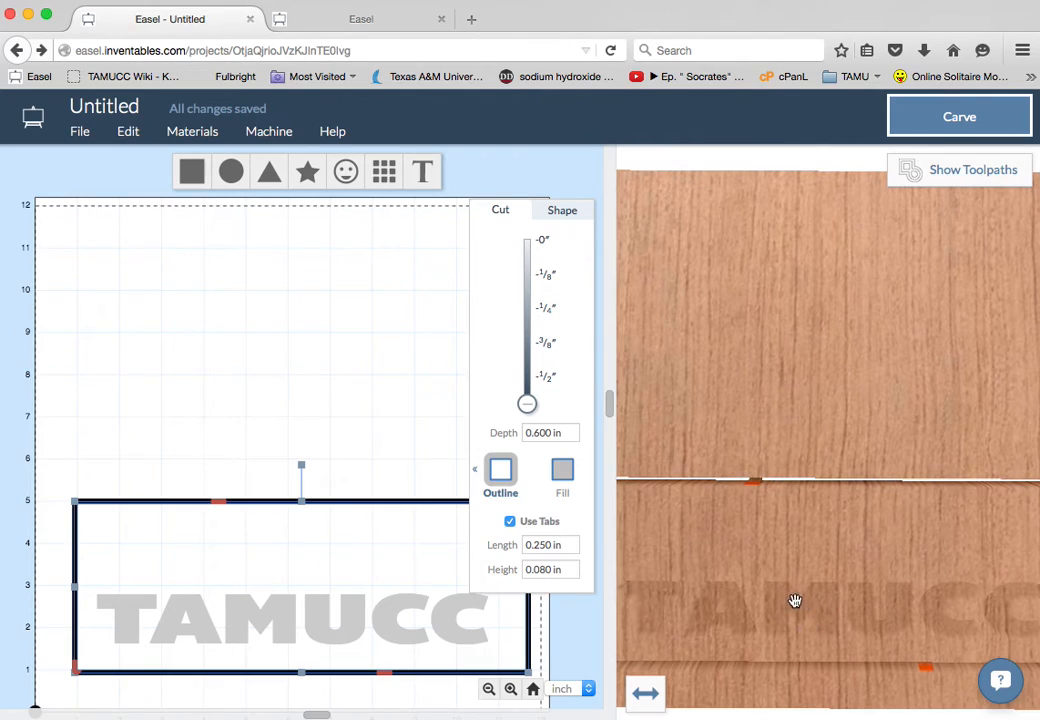
pyautogui.click(510, 520)
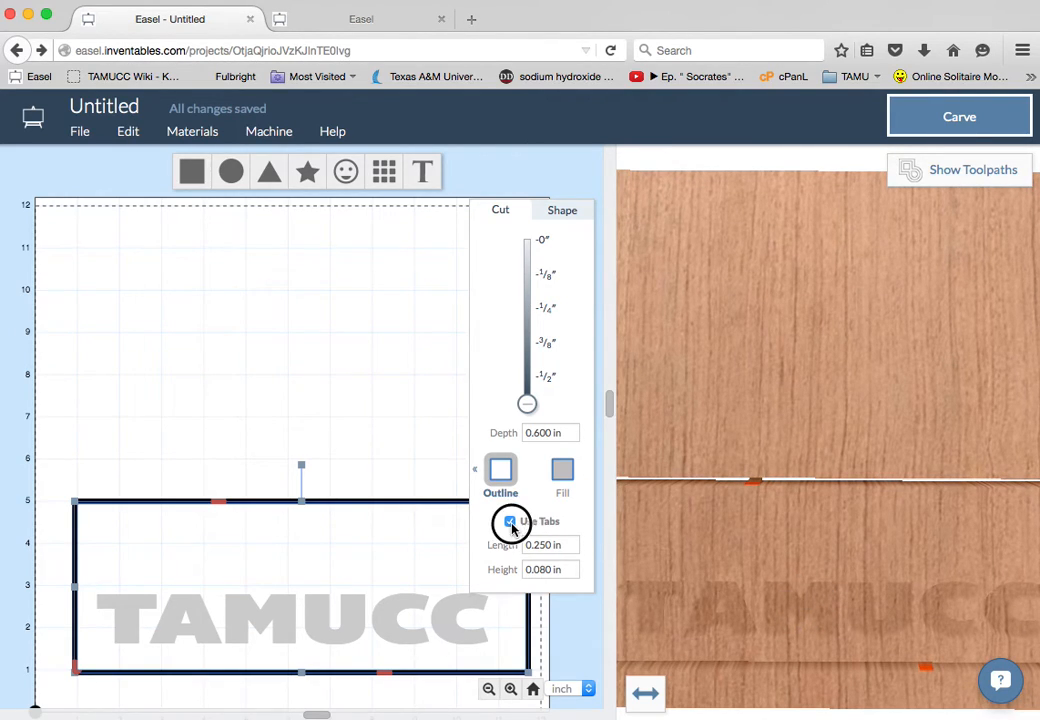
pyautogui.click(510, 520)
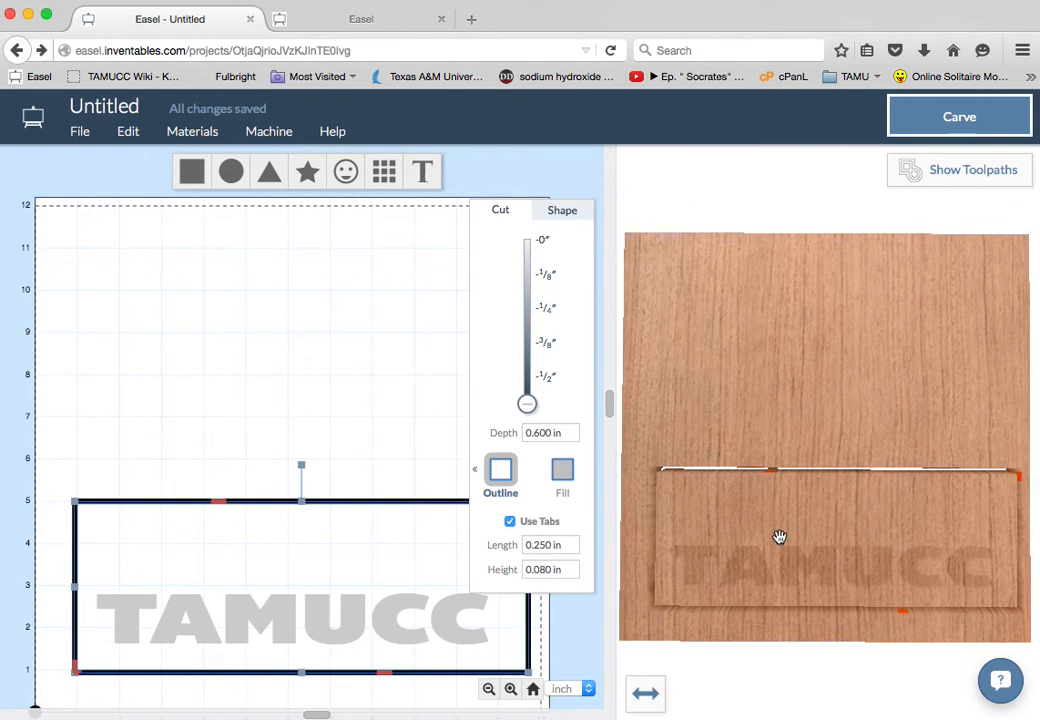
pyautogui.moveTo(780, 536); pyautogui.dragTo(792, 444)
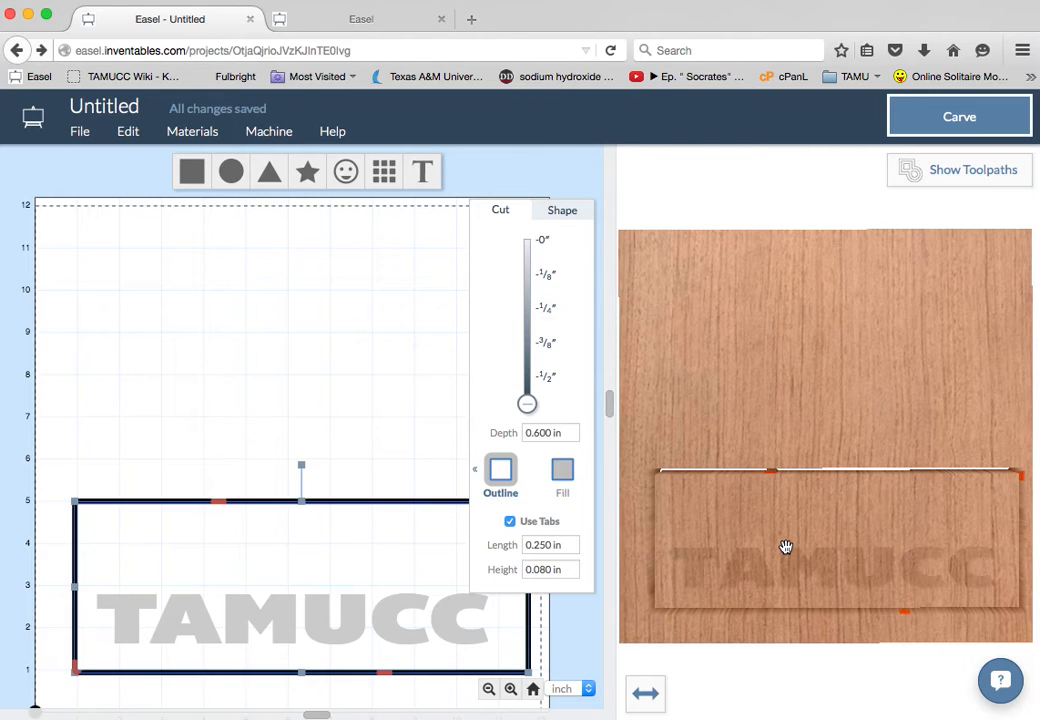
pyautogui.moveTo(864, 496)
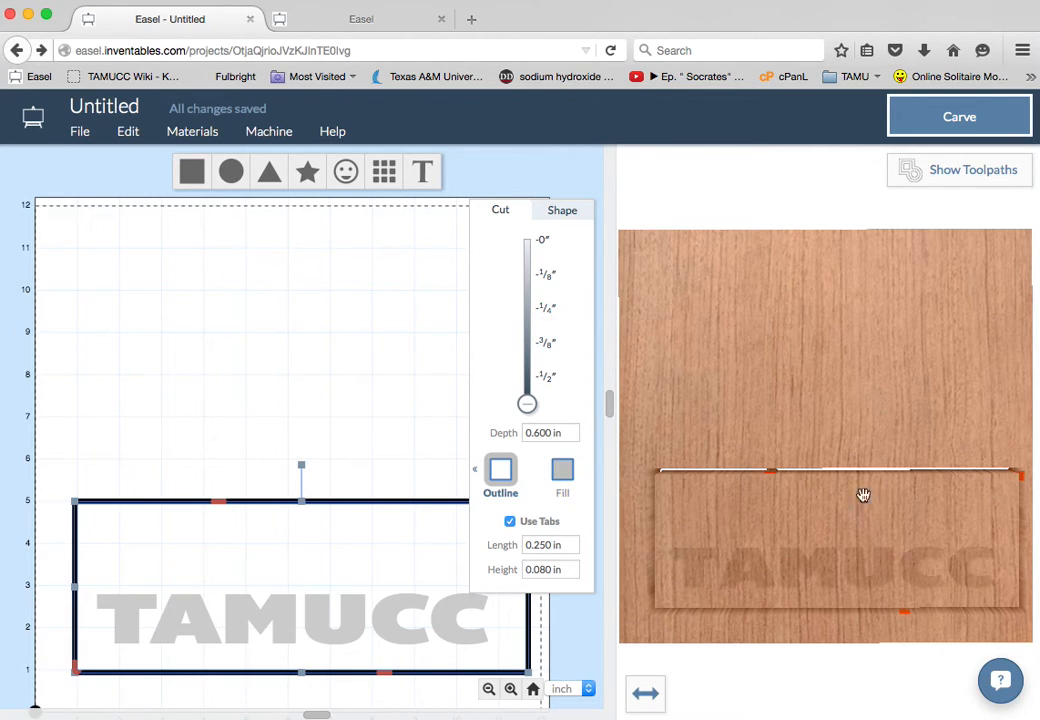
pyautogui.moveTo(796, 470)
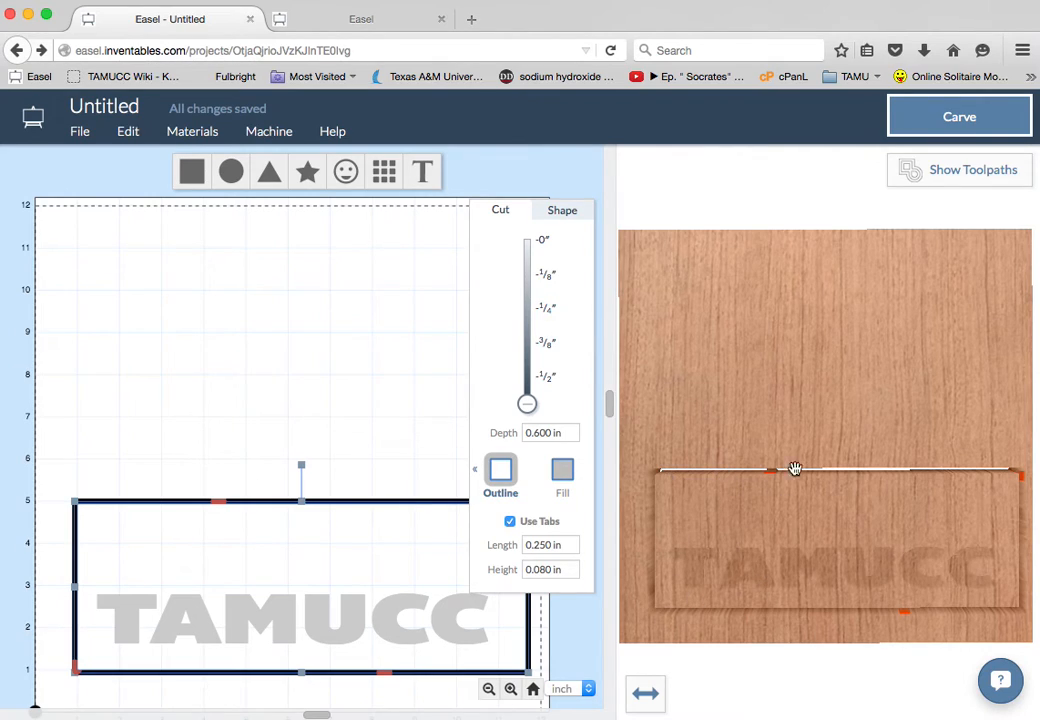
pyautogui.moveTo(728, 496)
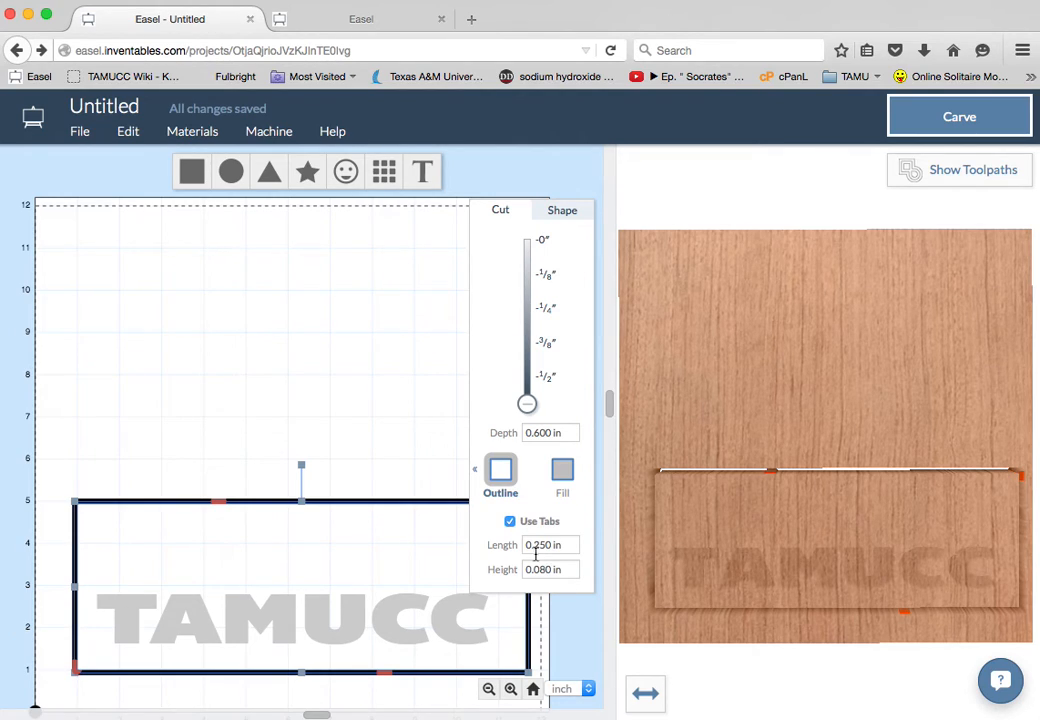
# Check the tab Length value before leaving the tabbed rectangle design showing.
pyautogui.click(408, 450)
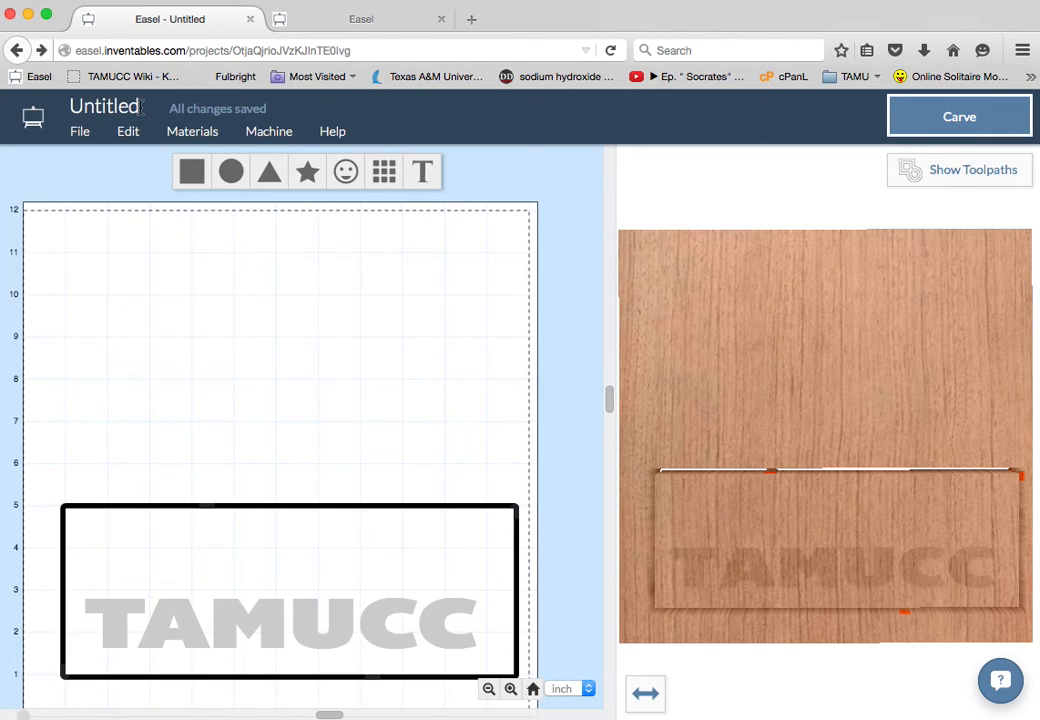
# Rename the Untitled project to 'LouisKatzTestSunday'.
pyautogui.click(104, 106)
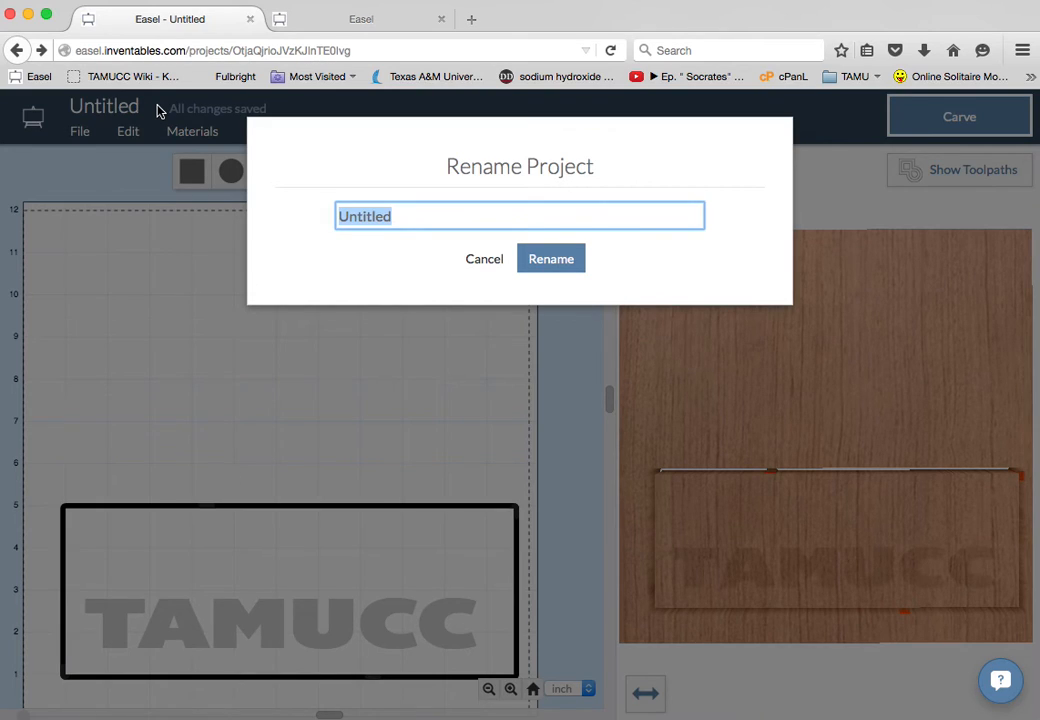
pyautogui.write('LouisKatzTest')
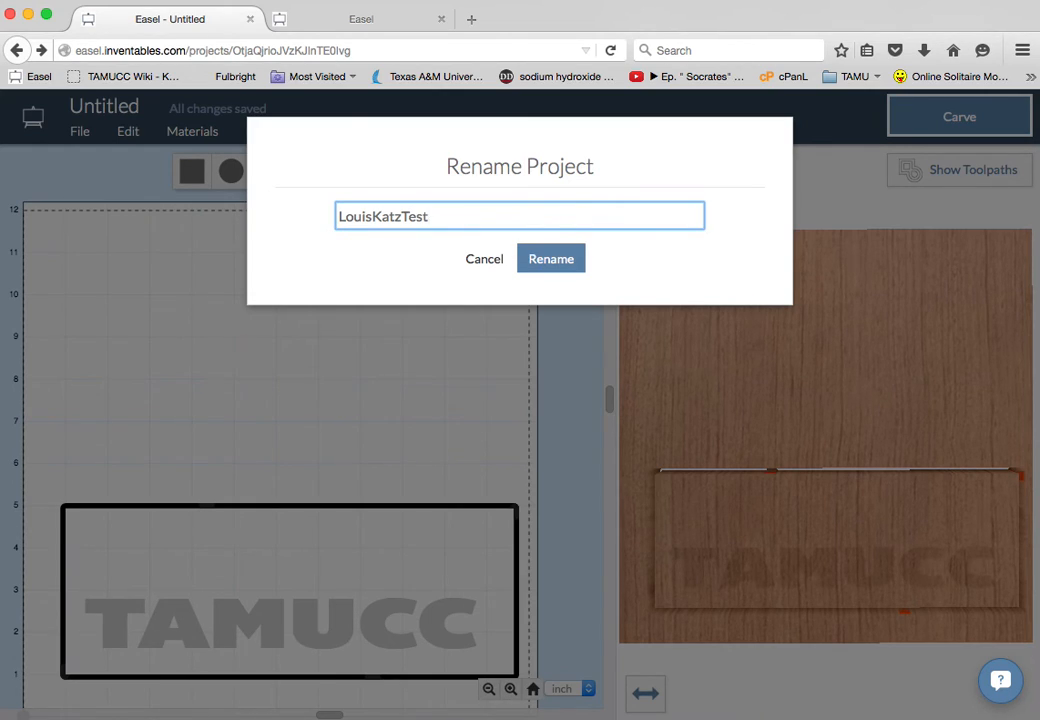
pyautogui.write('Sunday')
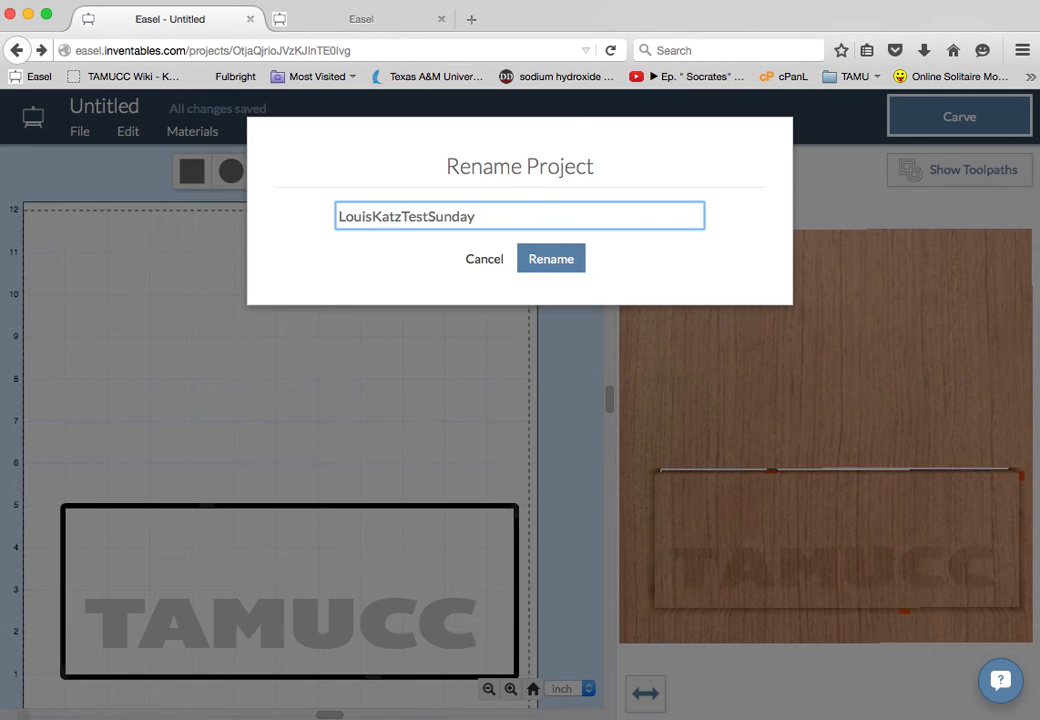
pyautogui.click(552, 258)
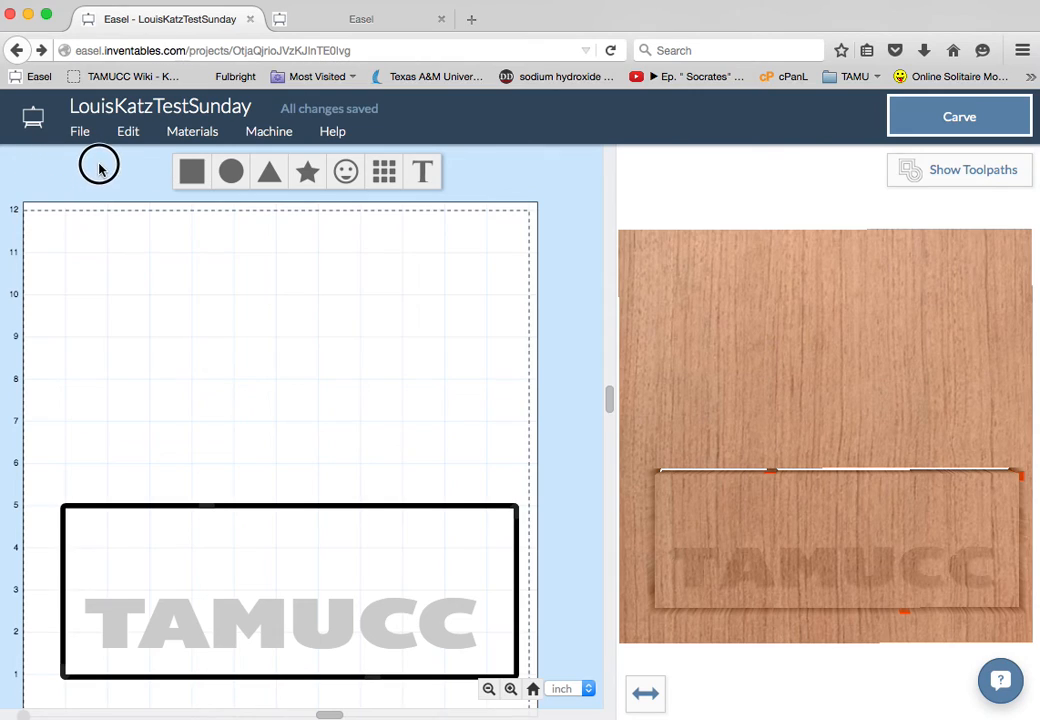
# Reopen LouisKatzTestSunday from Recent Projects in the project sidebar.
pyautogui.click(32, 116)
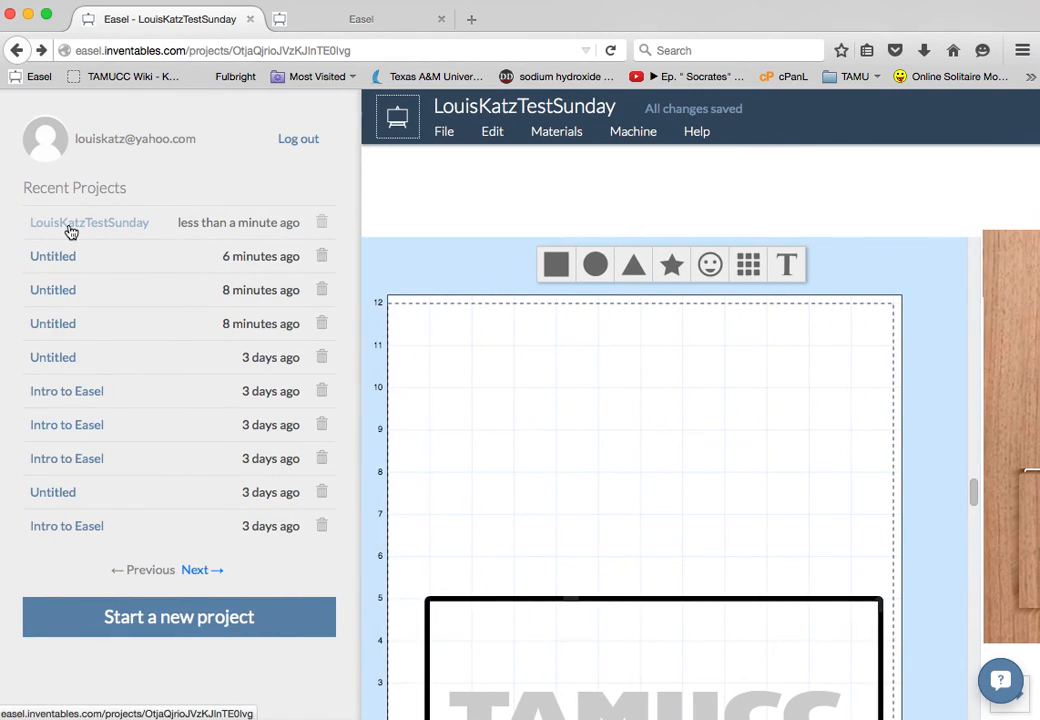
pyautogui.moveTo(488, 402)
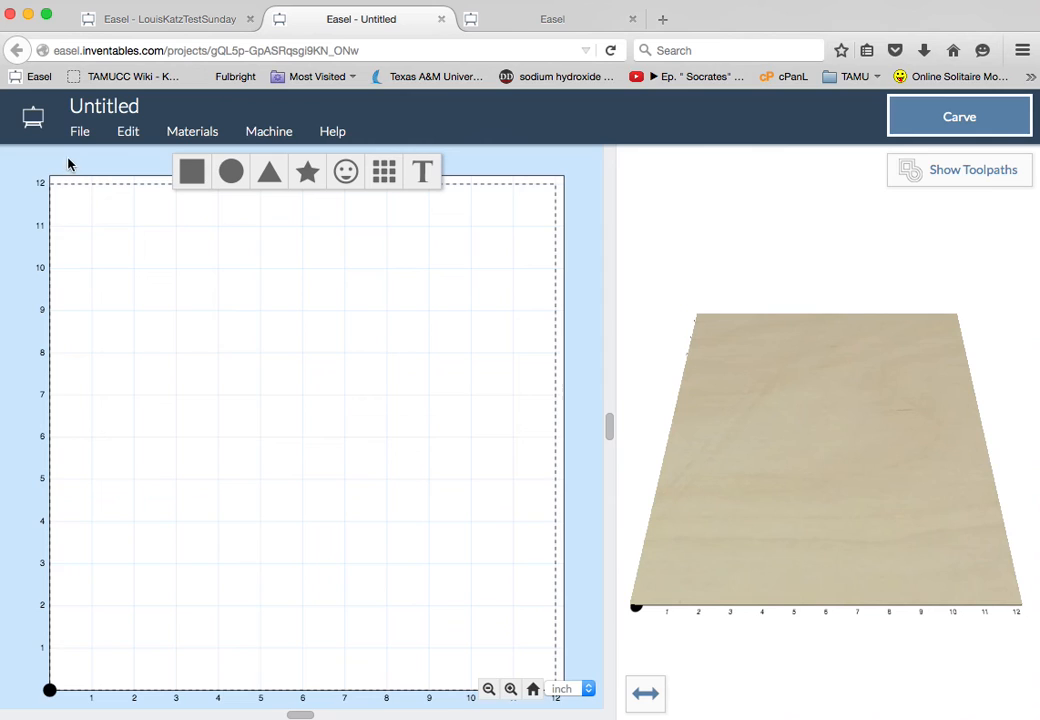
pyautogui.click(32, 116)
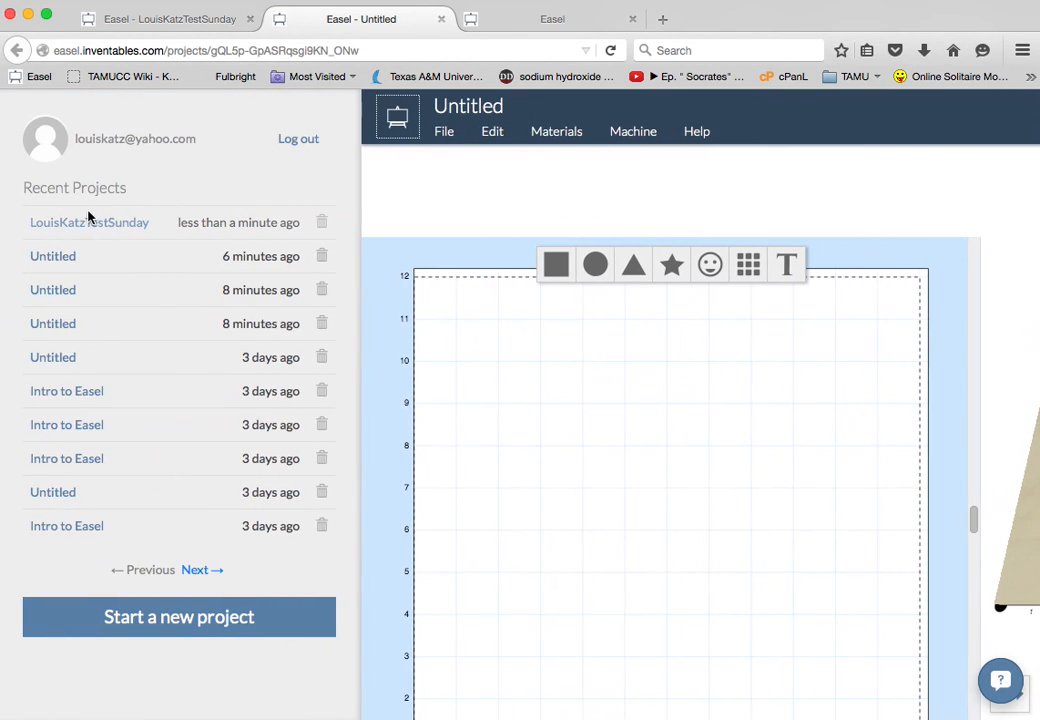
pyautogui.click(88, 222)
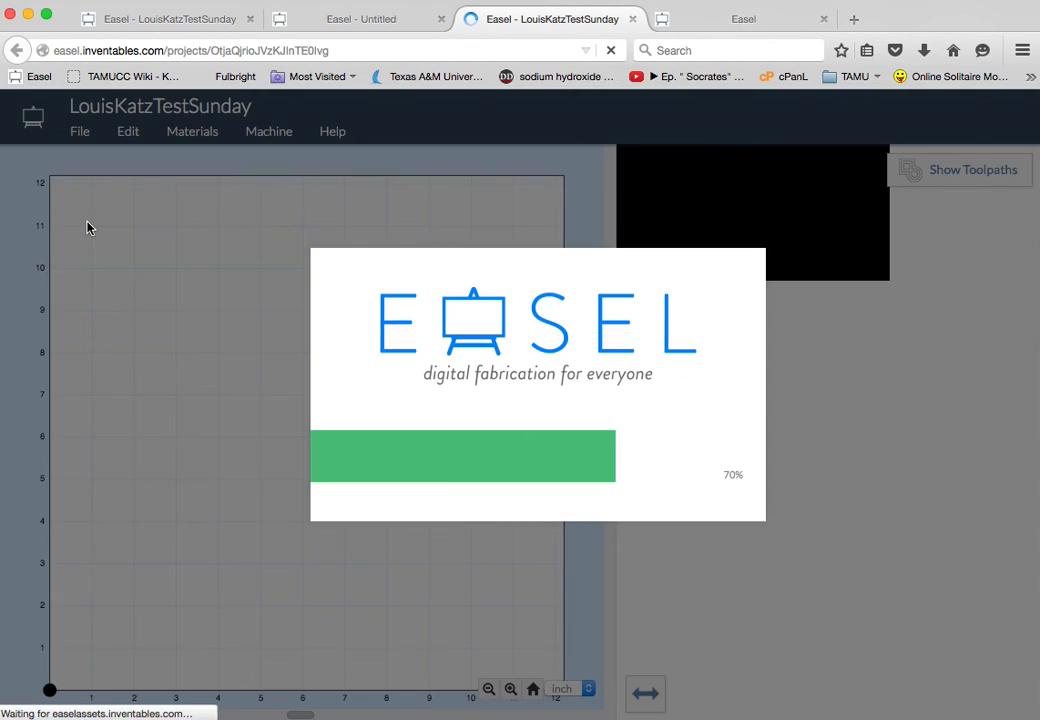